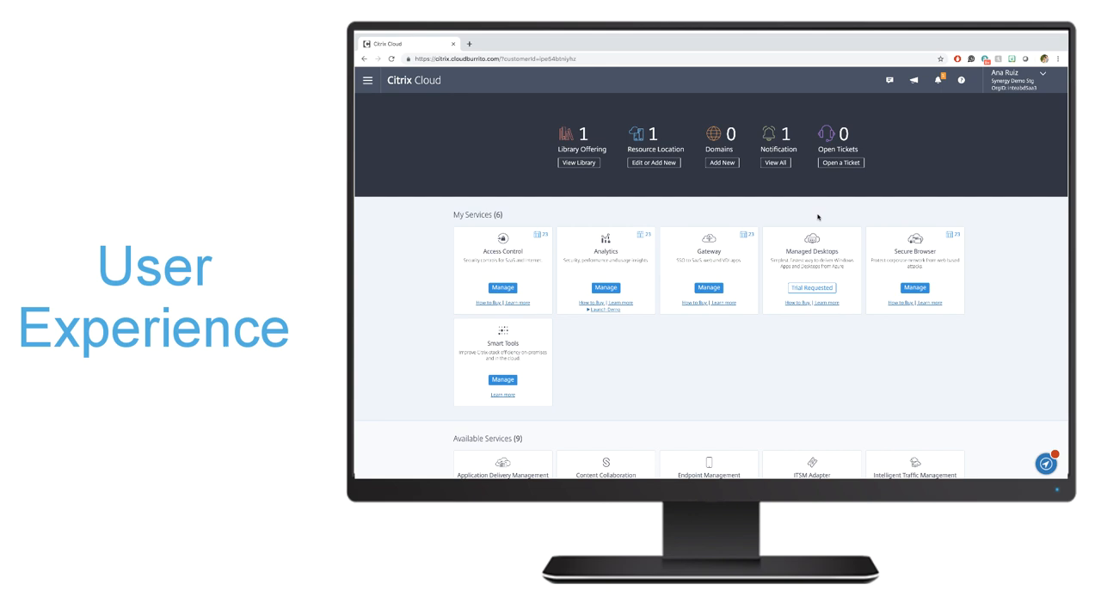
mouse_move(605, 287)
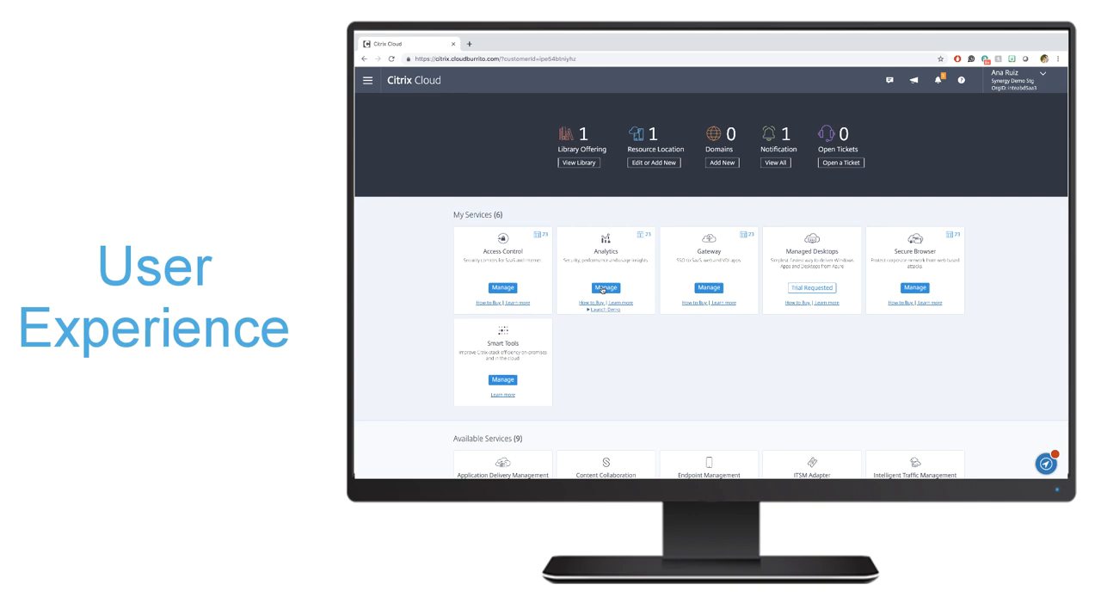
- Open the Analytics service from its card on the Citrix Cloud home page
click(605, 288)
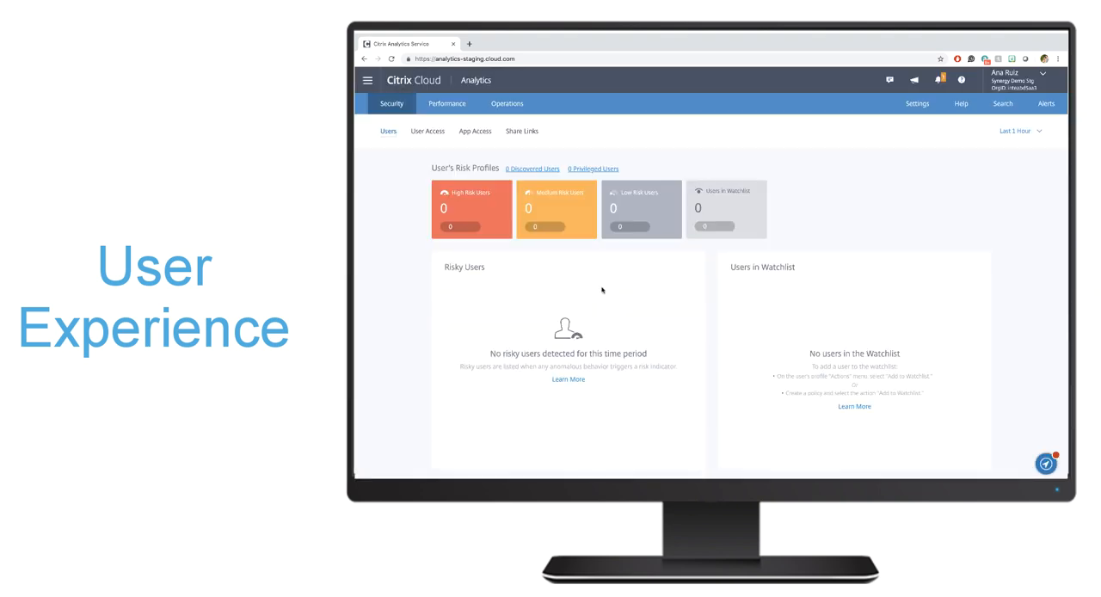
- Show the Performance users dashboard with the User Experience Score set to 1M
click(446, 104)
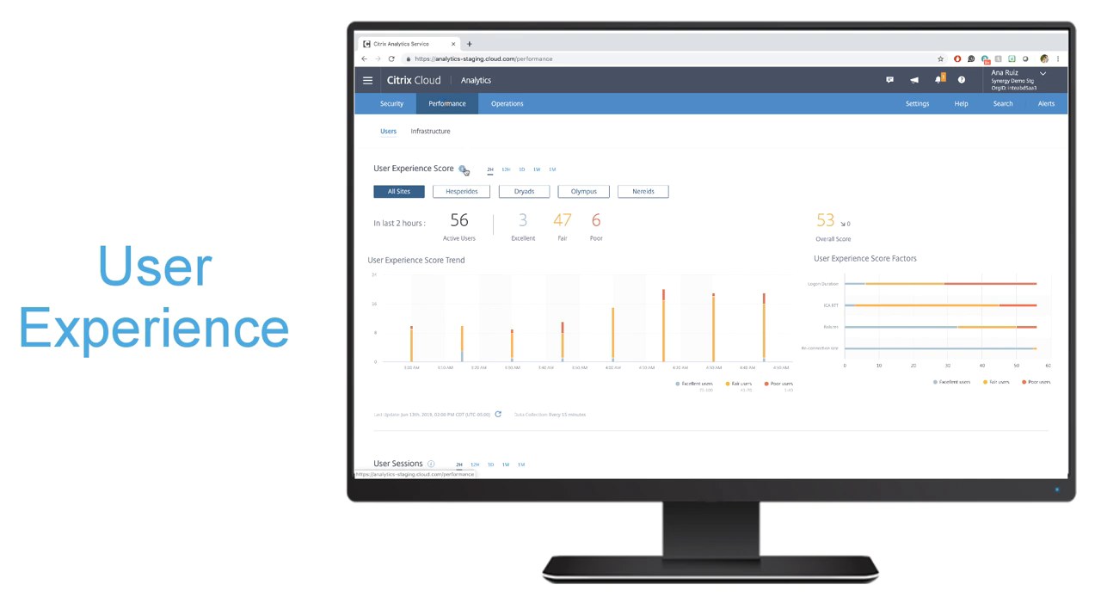
click(551, 170)
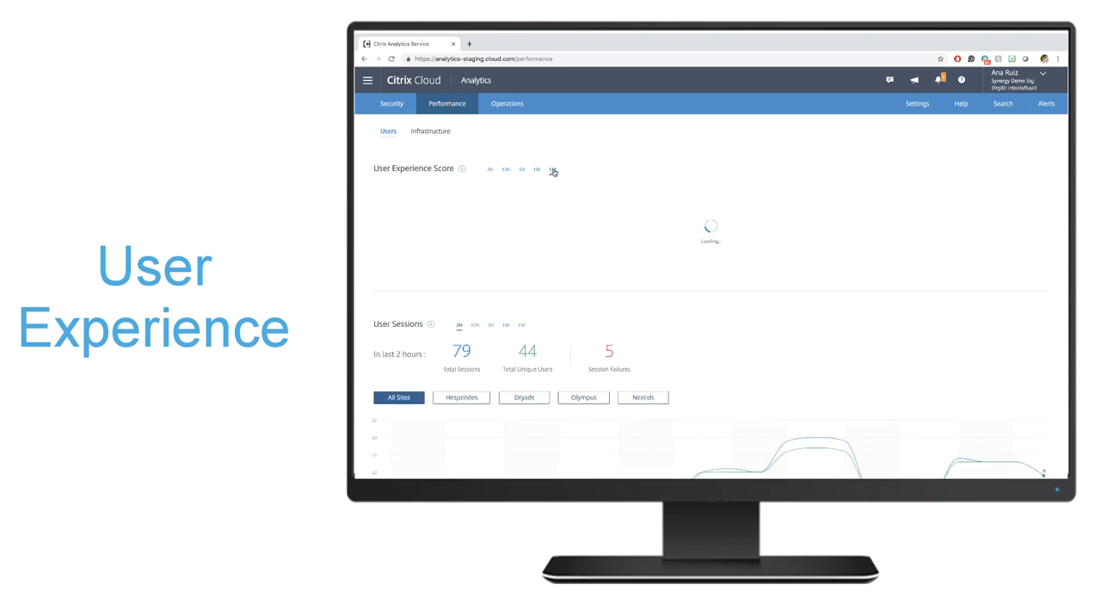
- Review last month's scores: 777 active users, 65 excellent, 662 fair, 50 poor
click(548, 169)
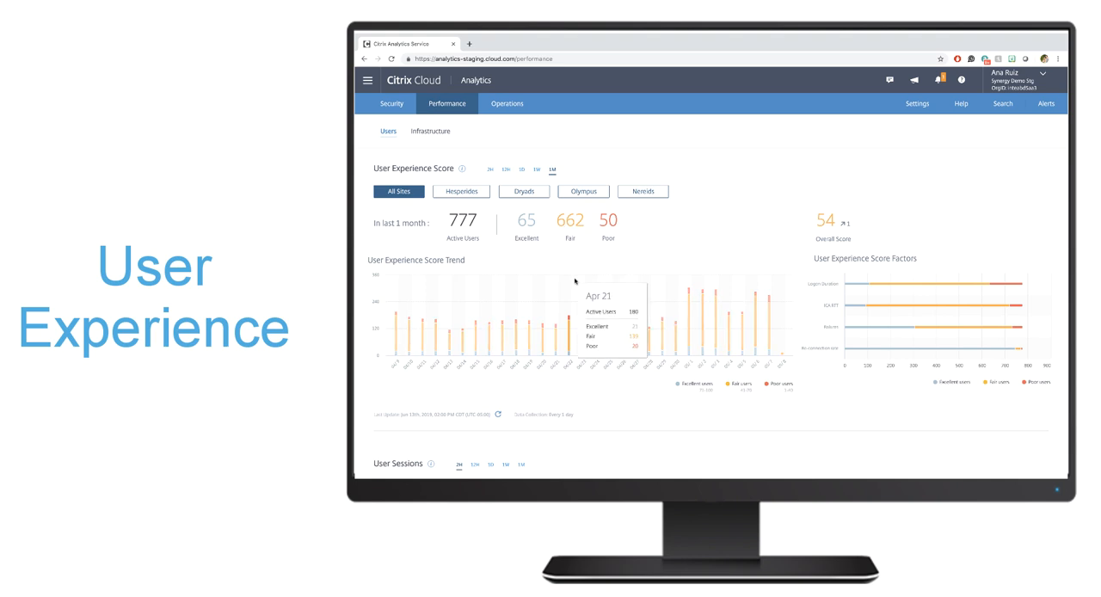
mouse_move(462, 169)
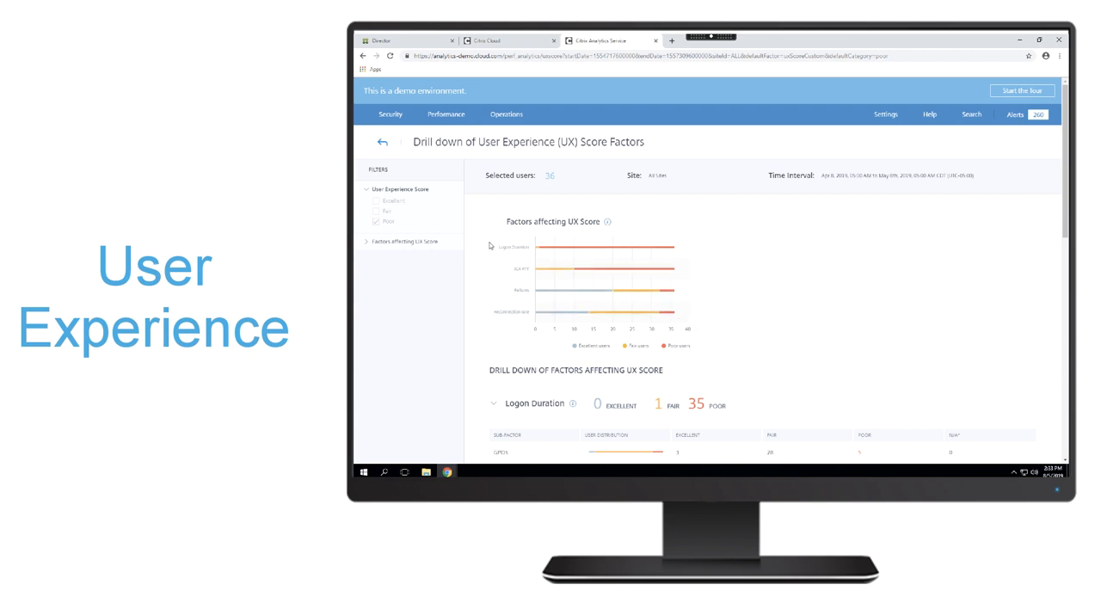
mouse_move(694, 260)
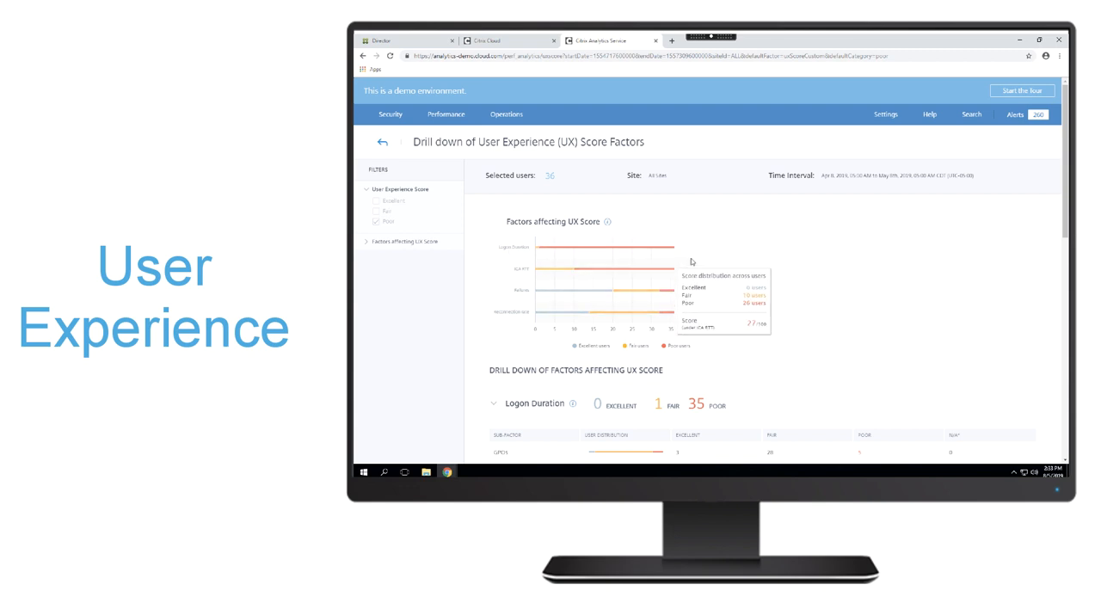
mouse_move(556, 266)
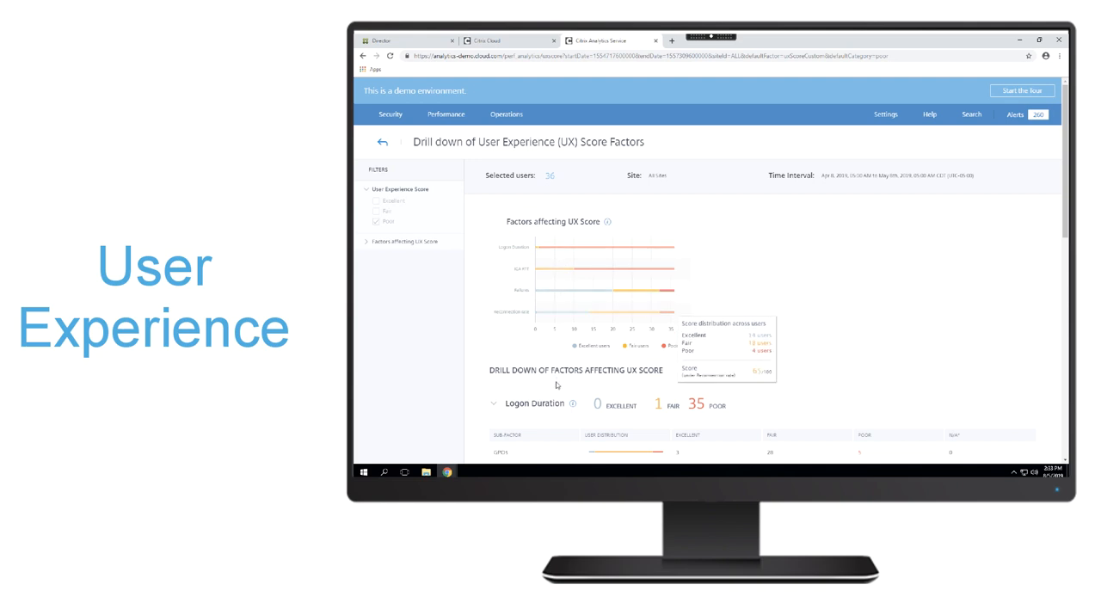
mouse_move(668, 316)
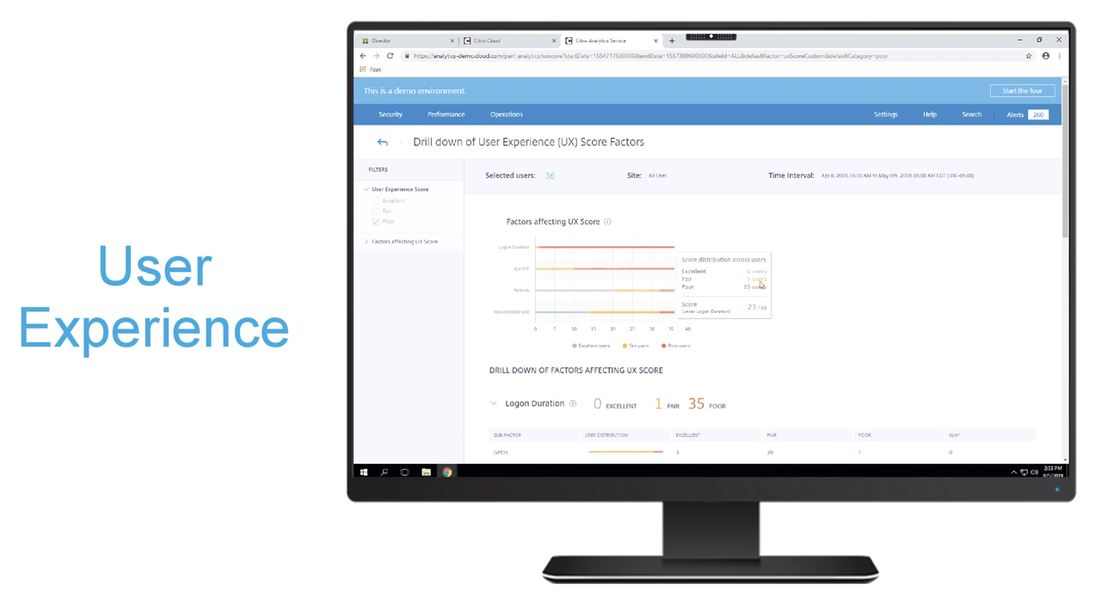
mouse_move(786, 285)
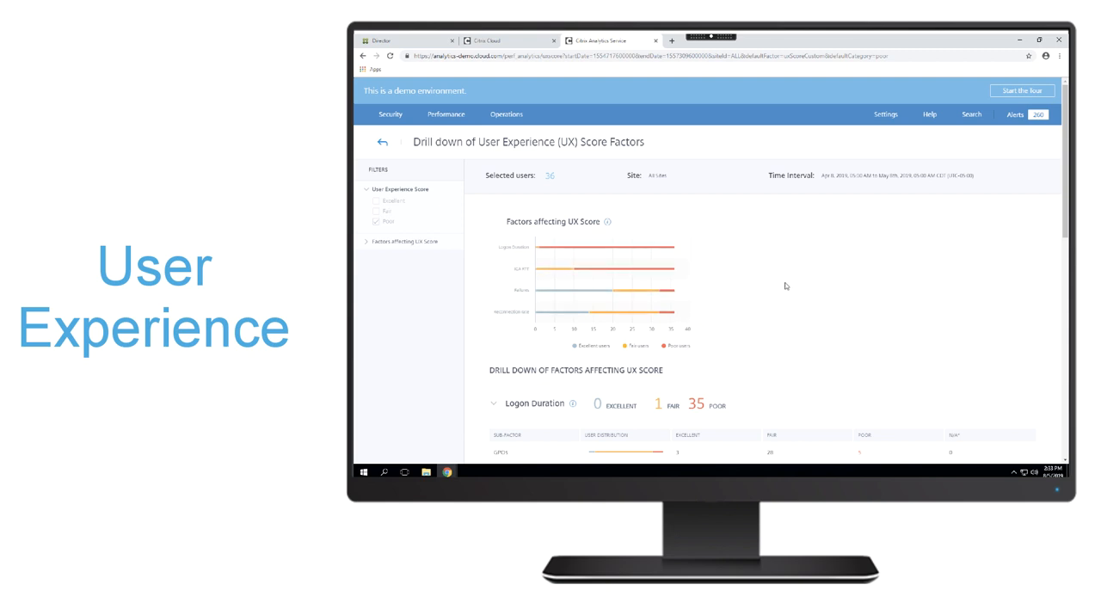
scroll(down, 3)
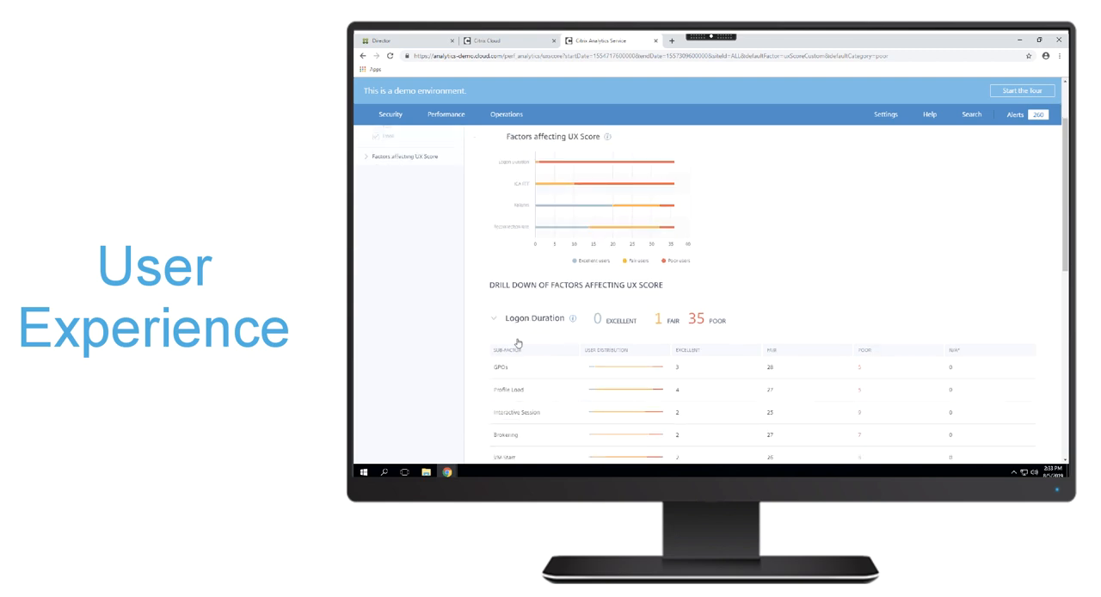
scroll(down, 3)
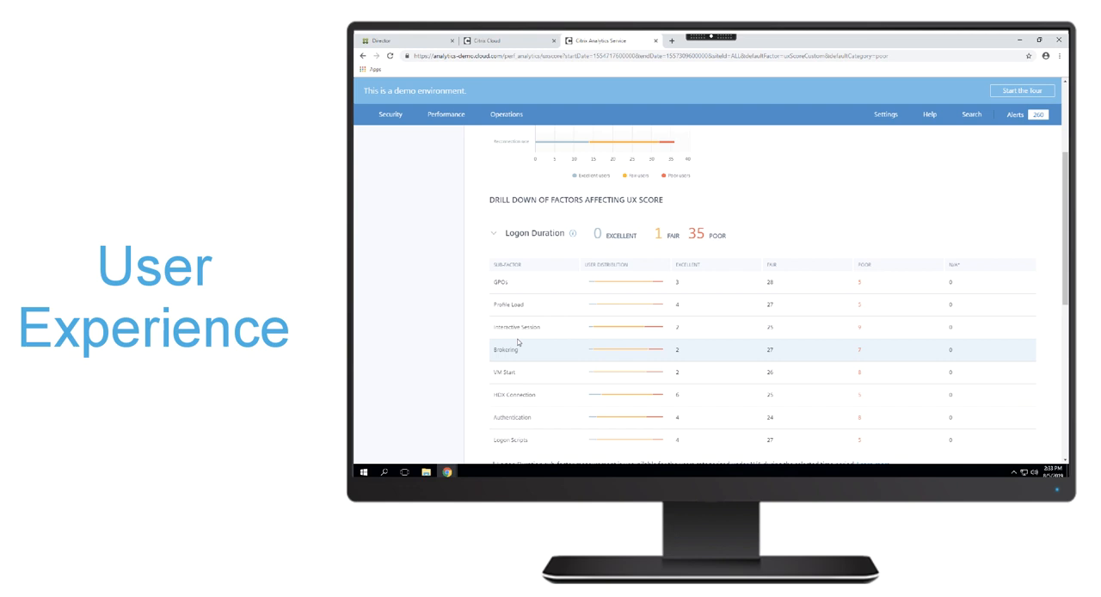
scroll(down, 3)
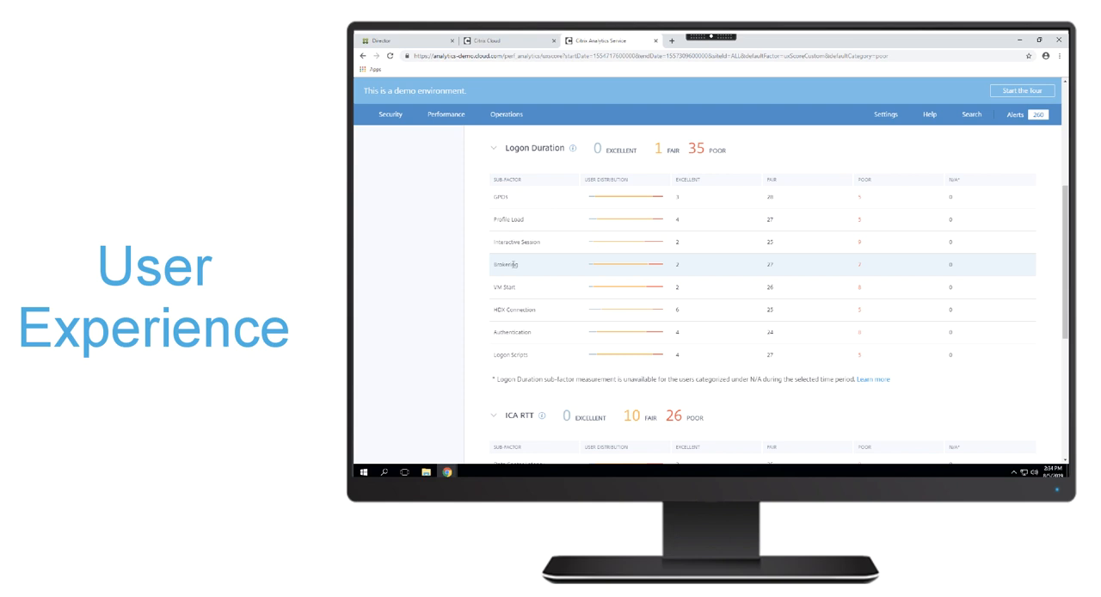
scroll(down, 3)
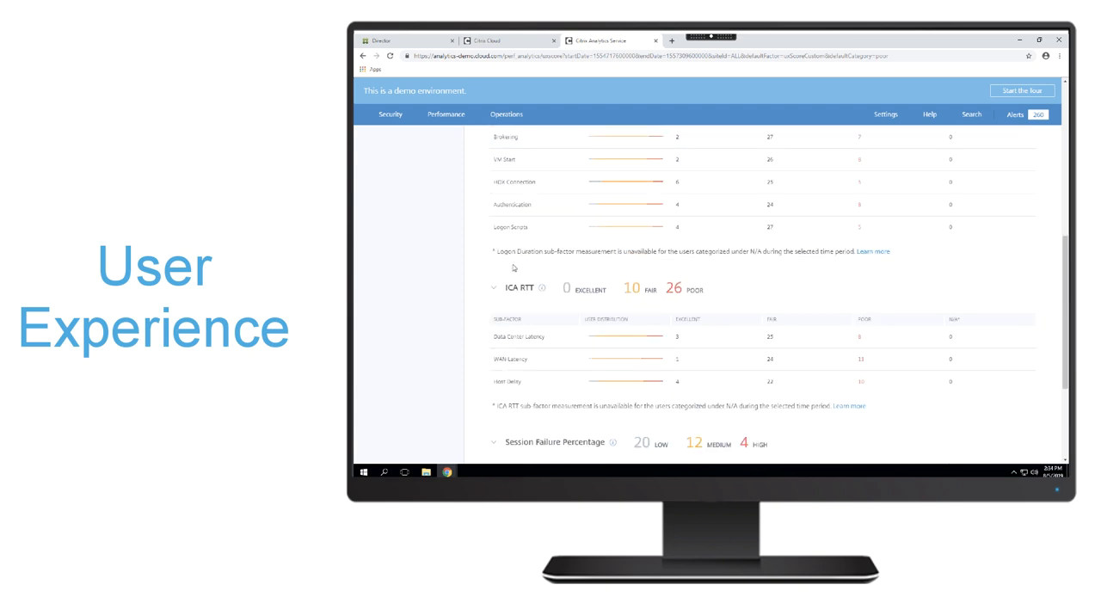
mouse_move(527, 382)
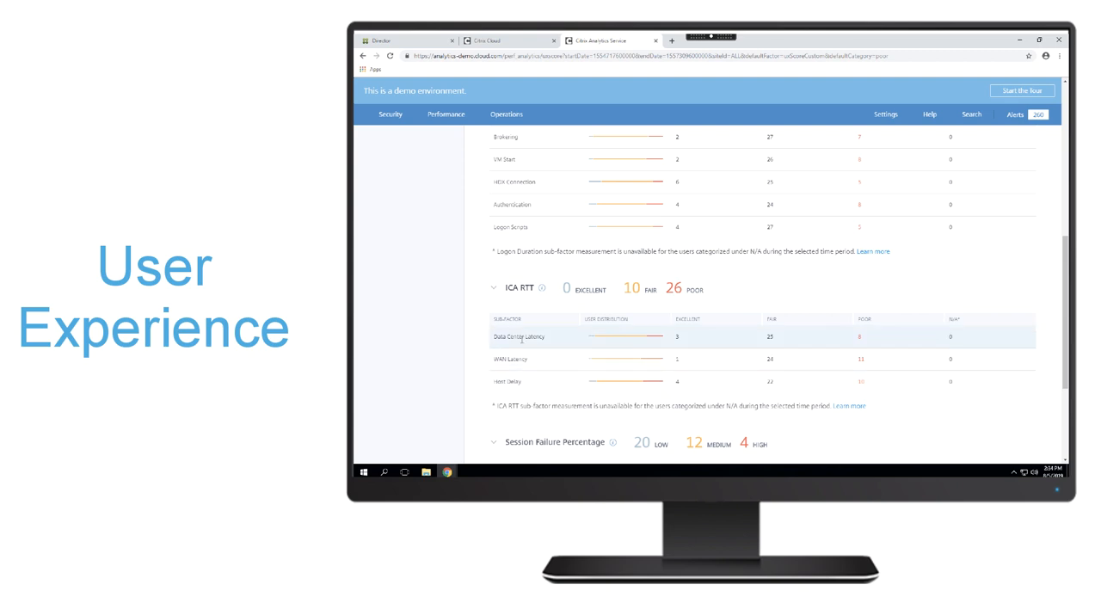
scroll(down, 3)
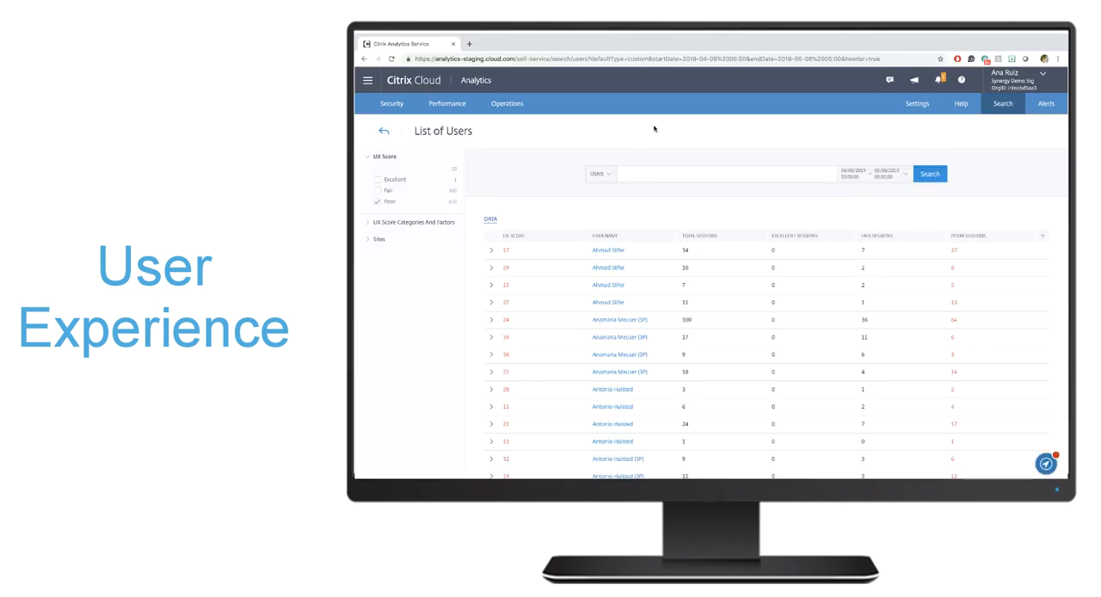
mouse_move(642, 185)
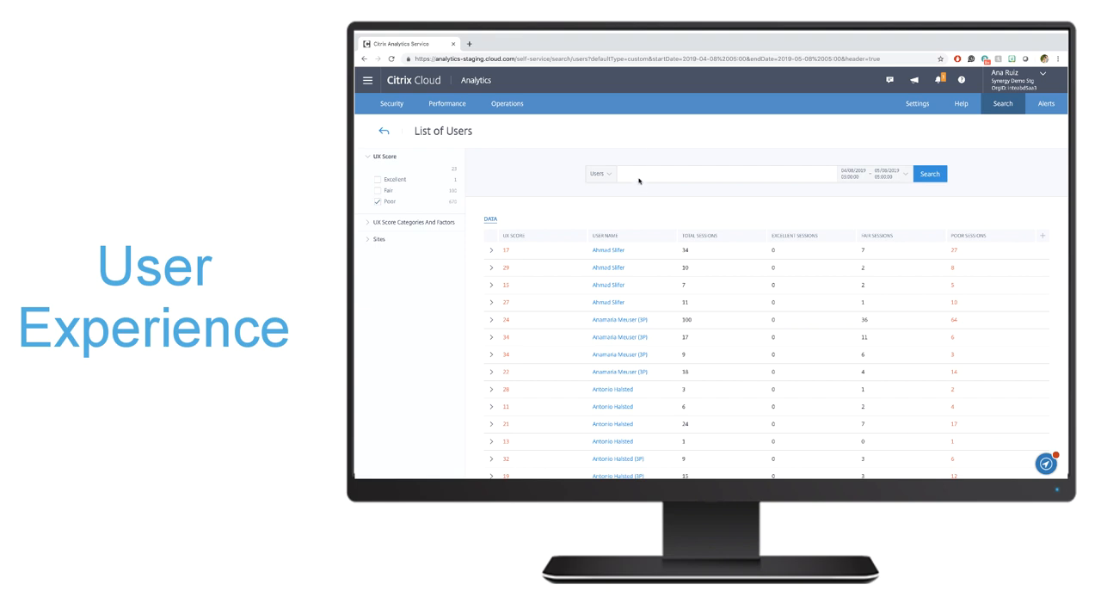
- Search the List of Users with the query 'Brokering > 5 AND GPO > 45'
text(b)
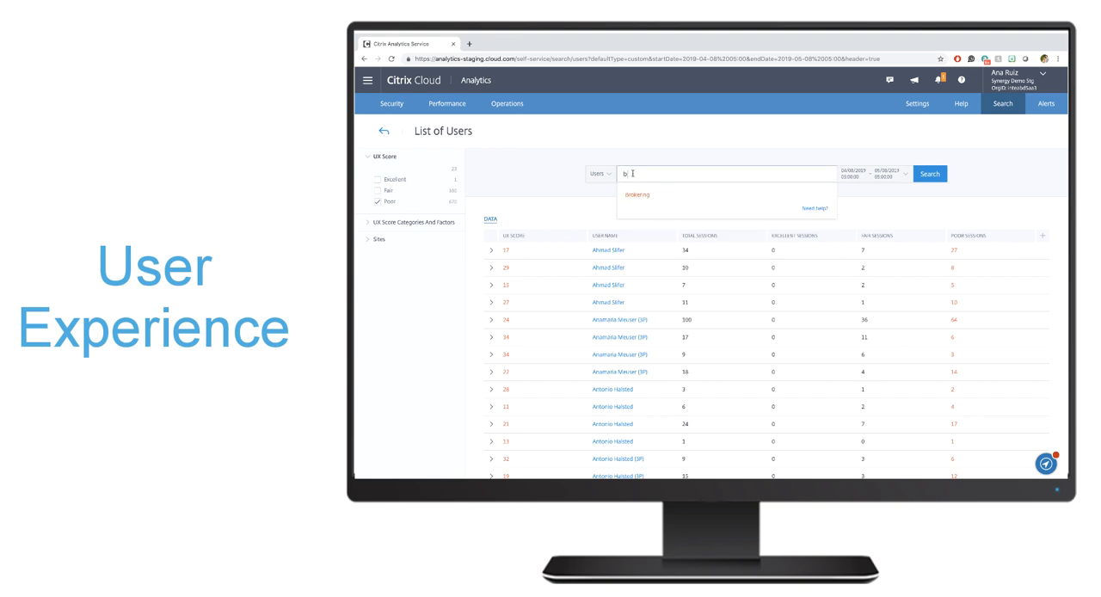
click(634, 193)
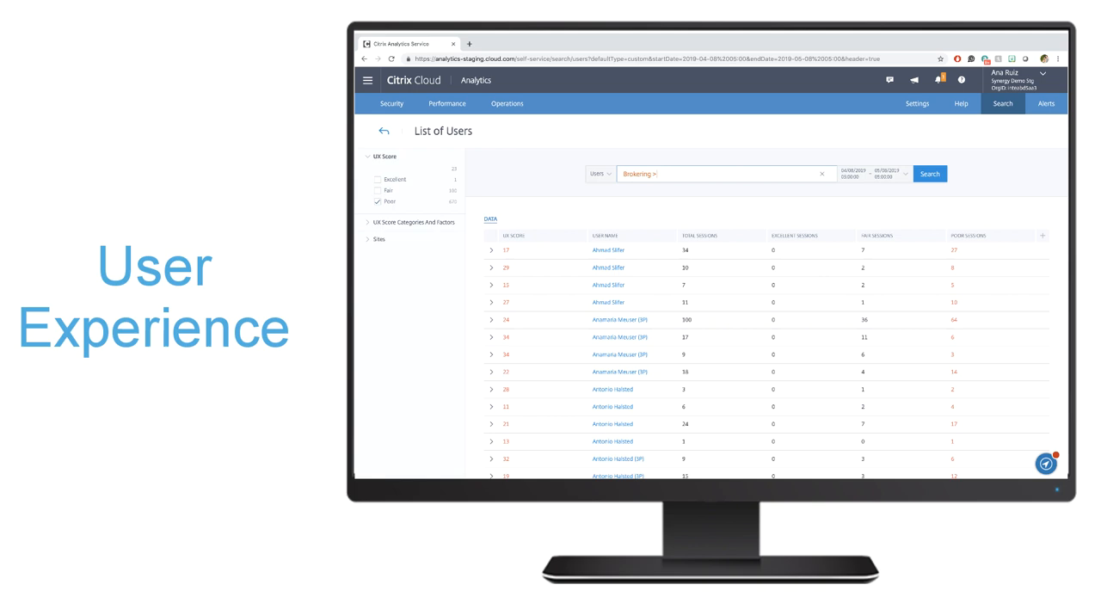
text($)
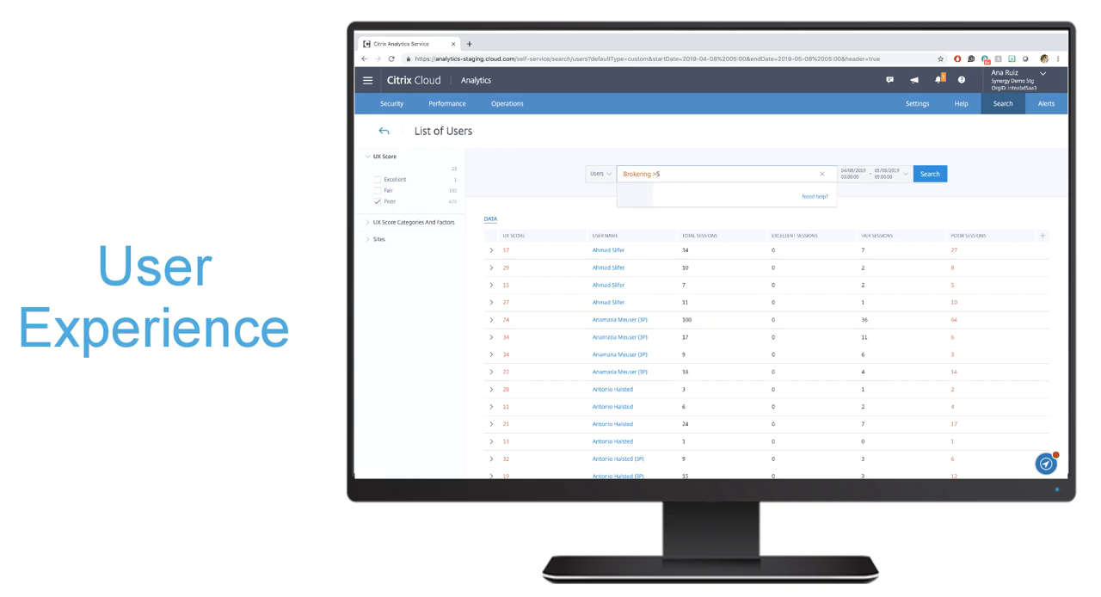
text(and go)
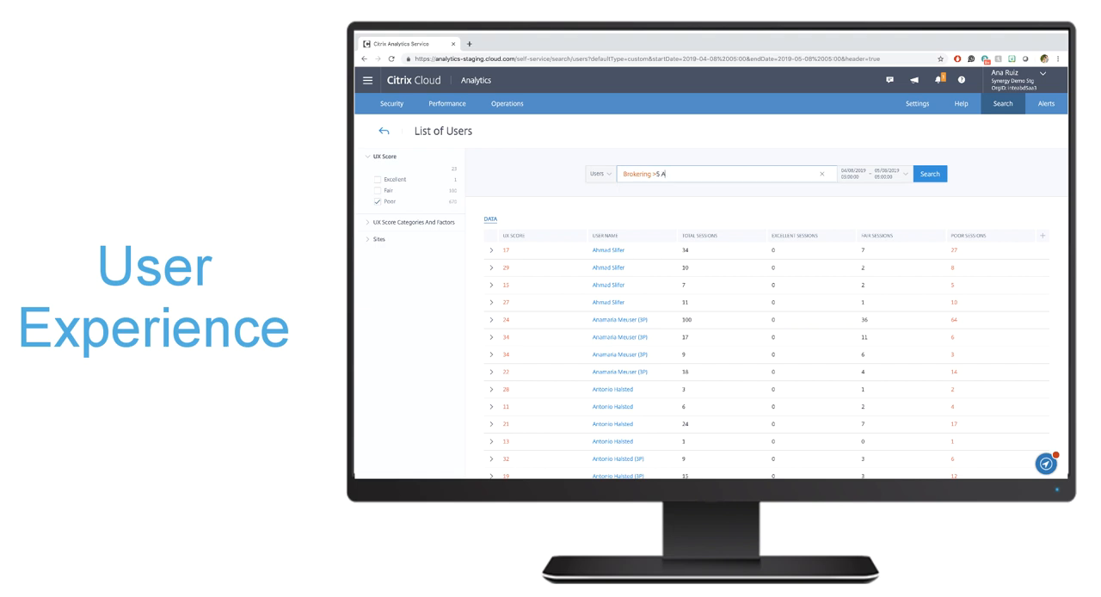
text(ND G)
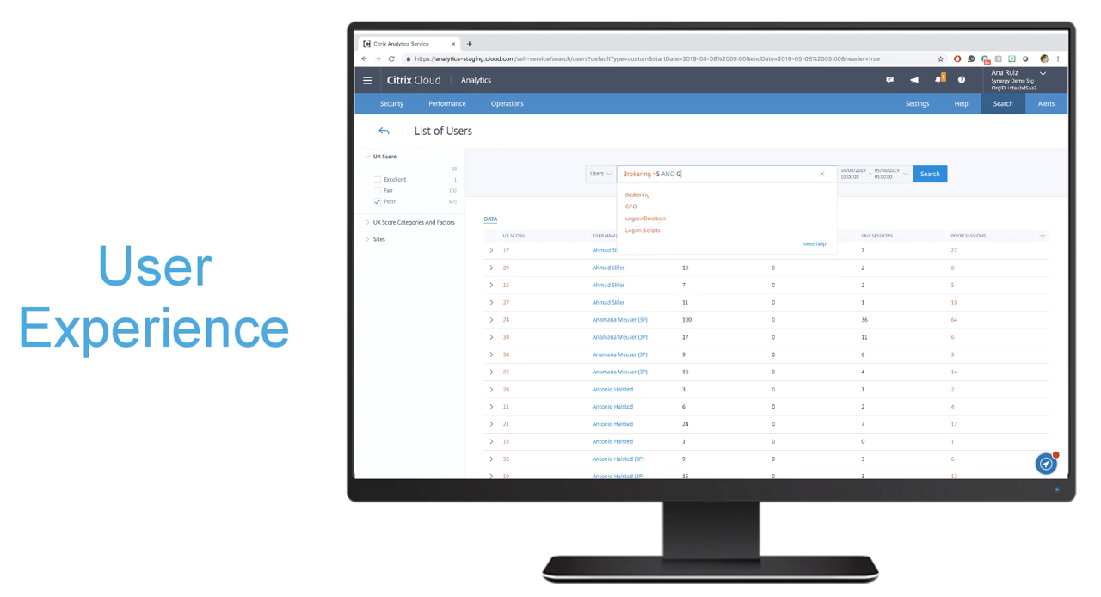
text(PO)
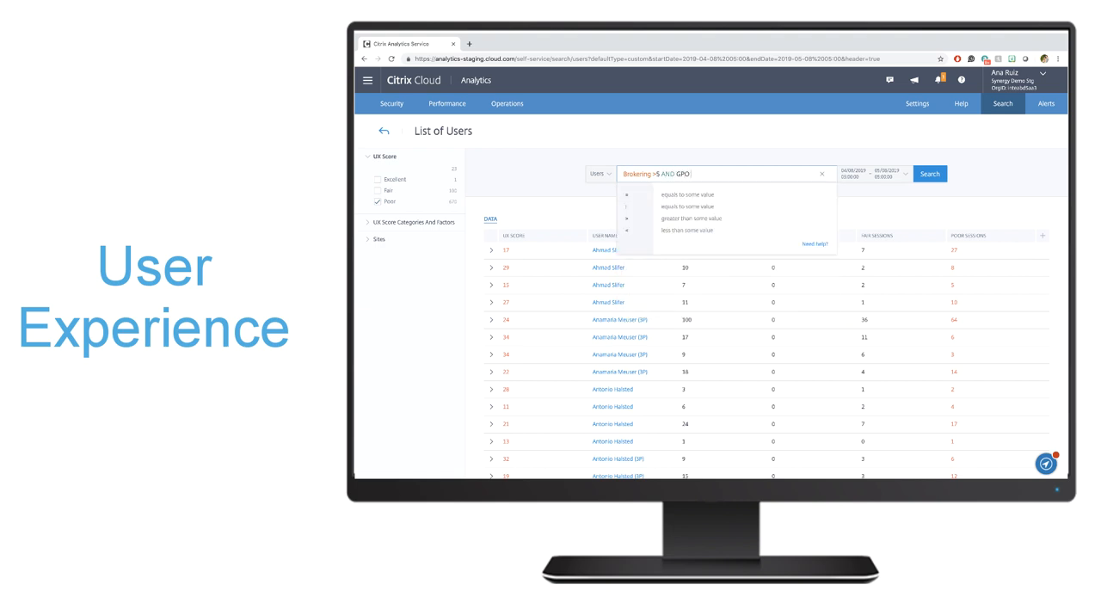
text(> 45)
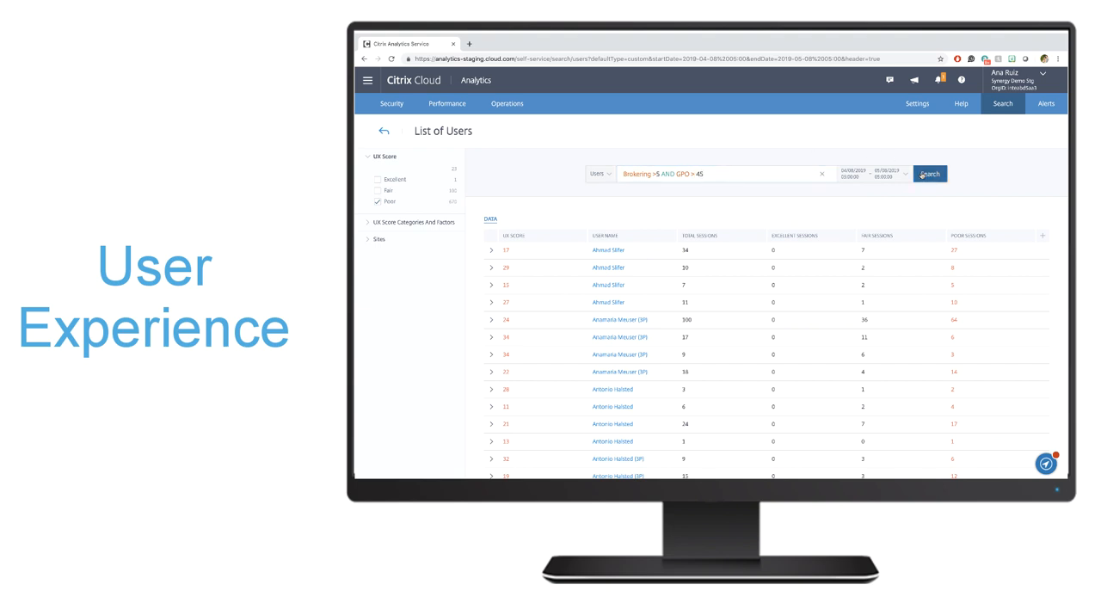
click(928, 173)
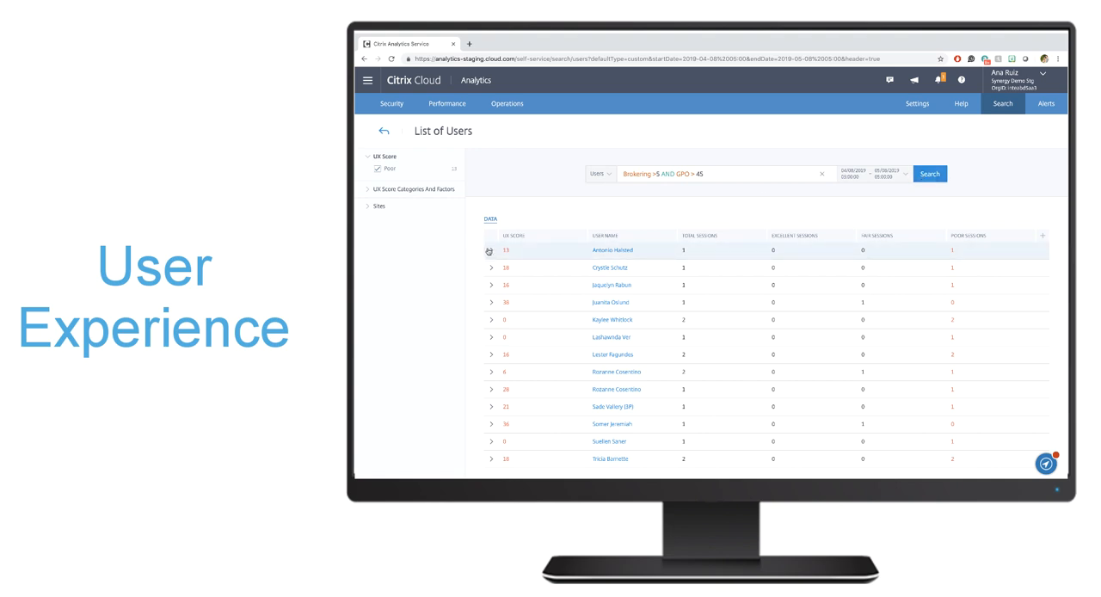
- Expand the first matching user row to view its details
click(490, 250)
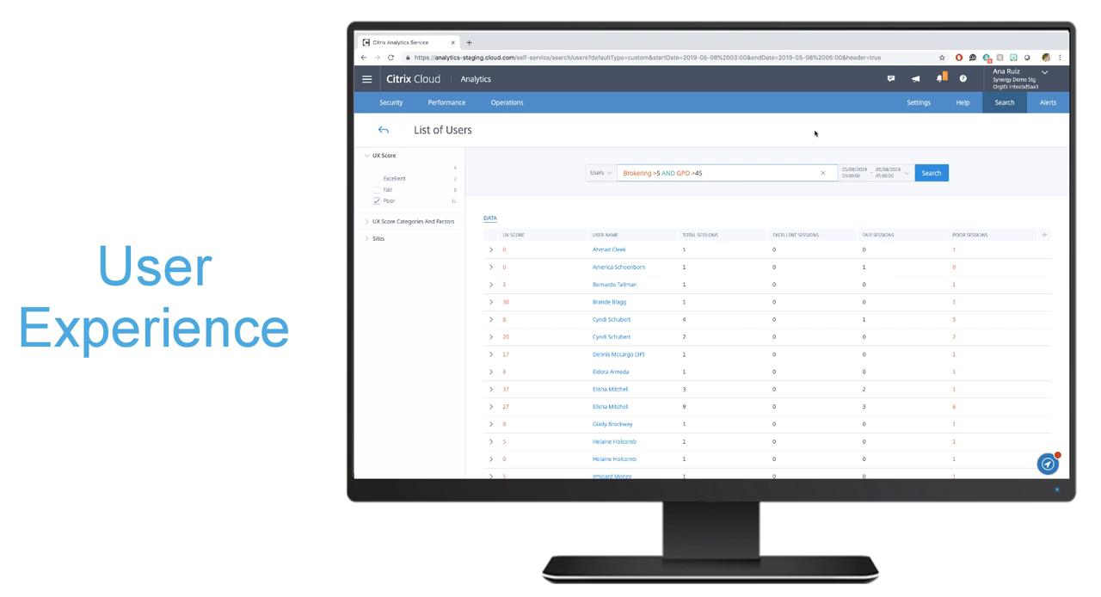
mouse_move(385, 142)
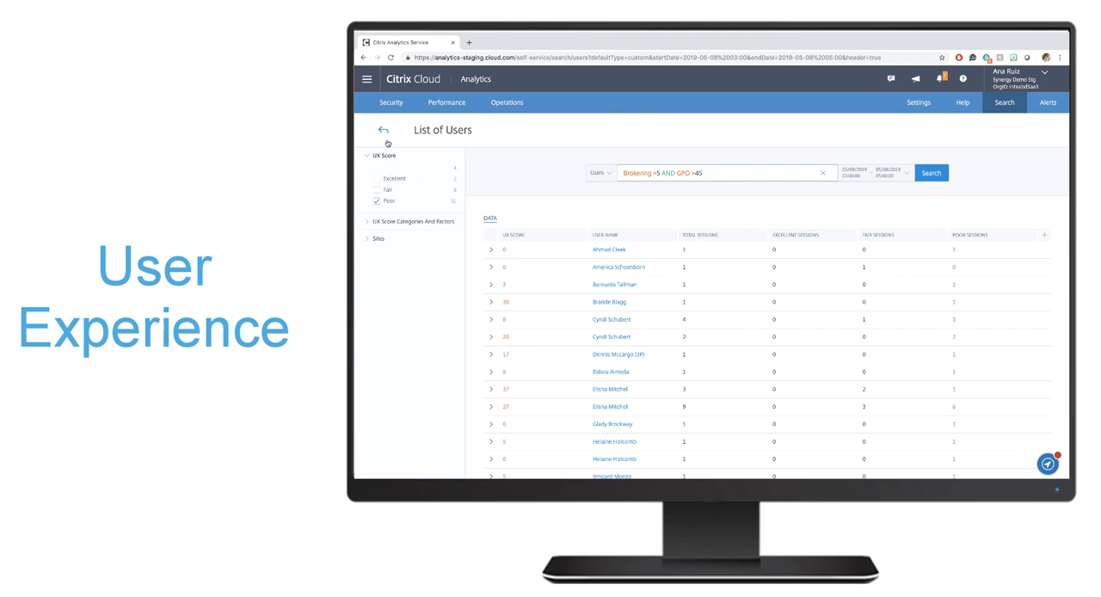
- Return to the Performance dashboard and browse the Infrastructure VDA Server OS charts
click(446, 102)
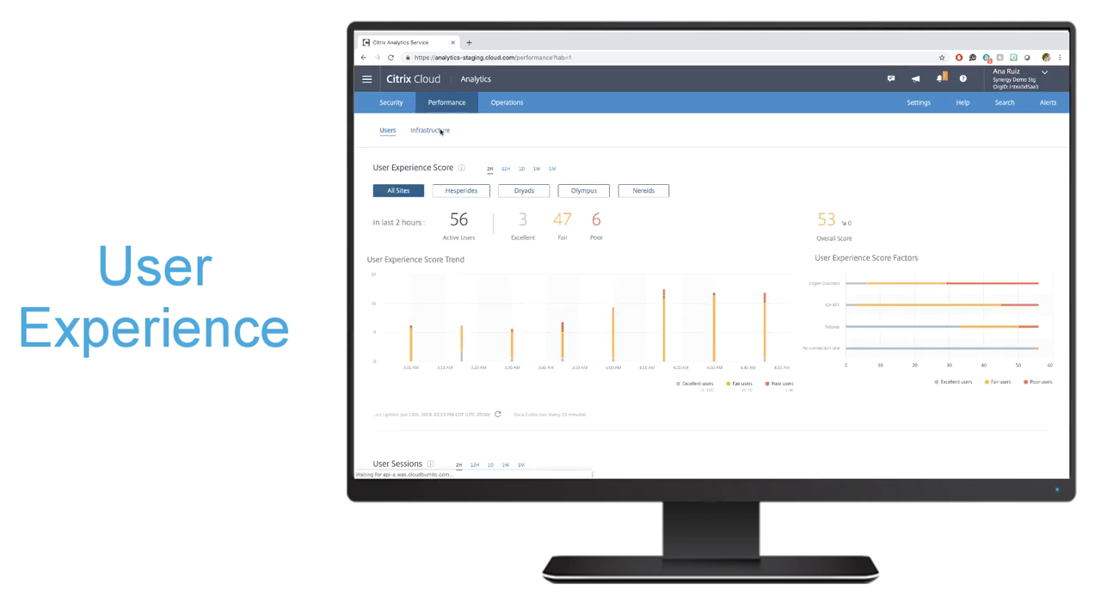
click(430, 130)
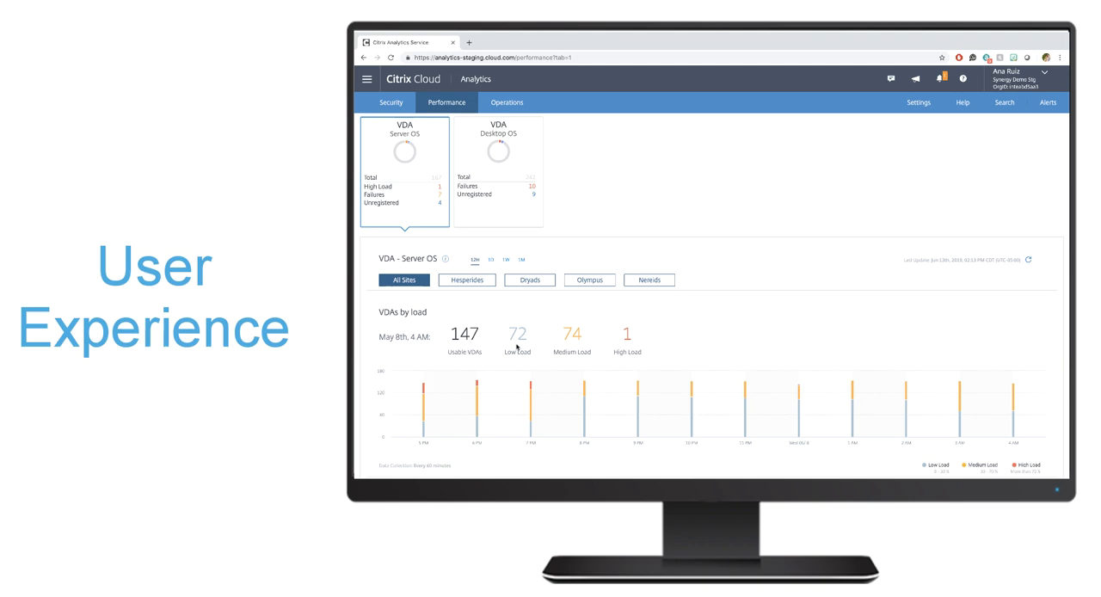
scroll(down, 3)
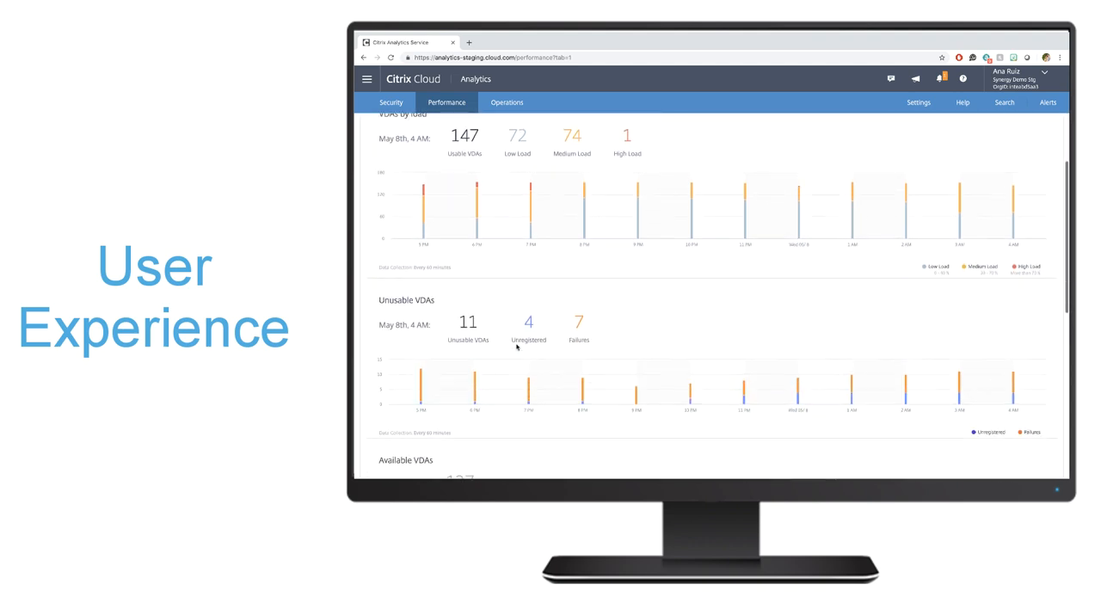
scroll(up, 3)
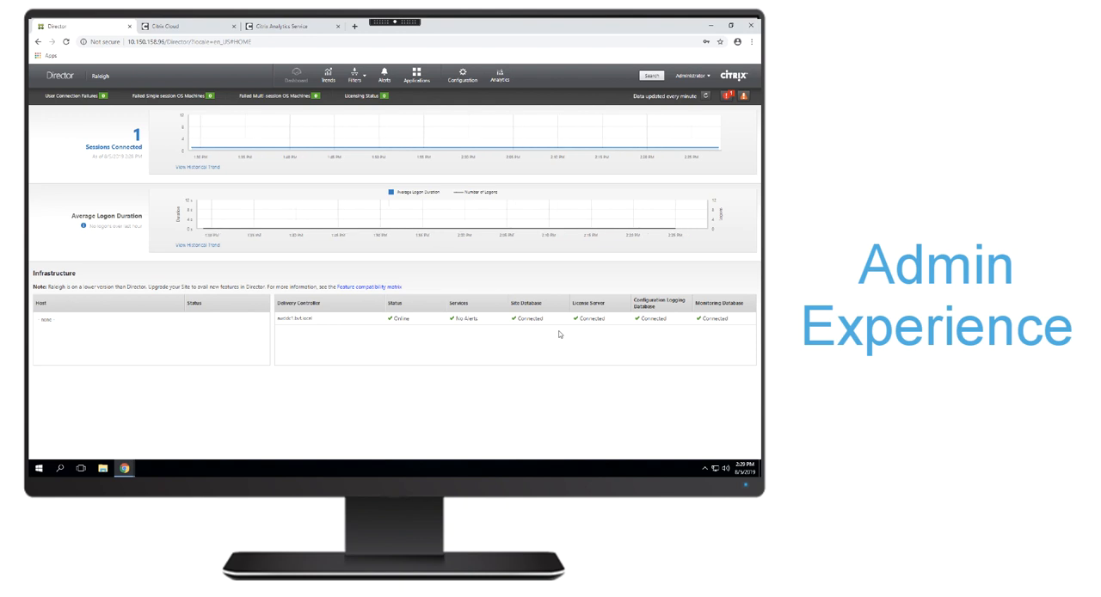
mouse_move(528, 163)
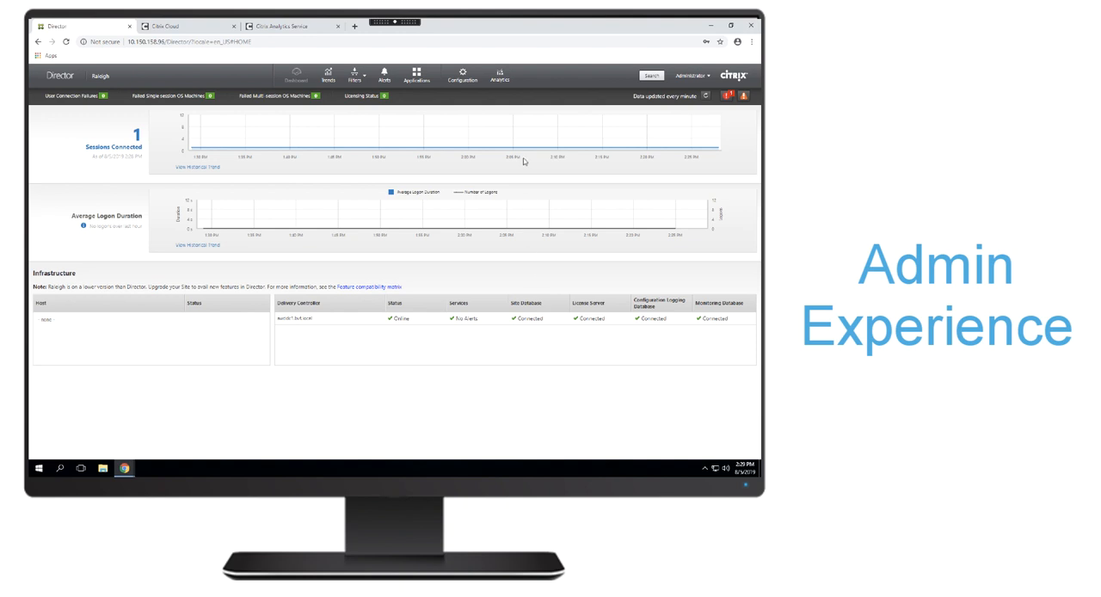
mouse_move(499, 73)
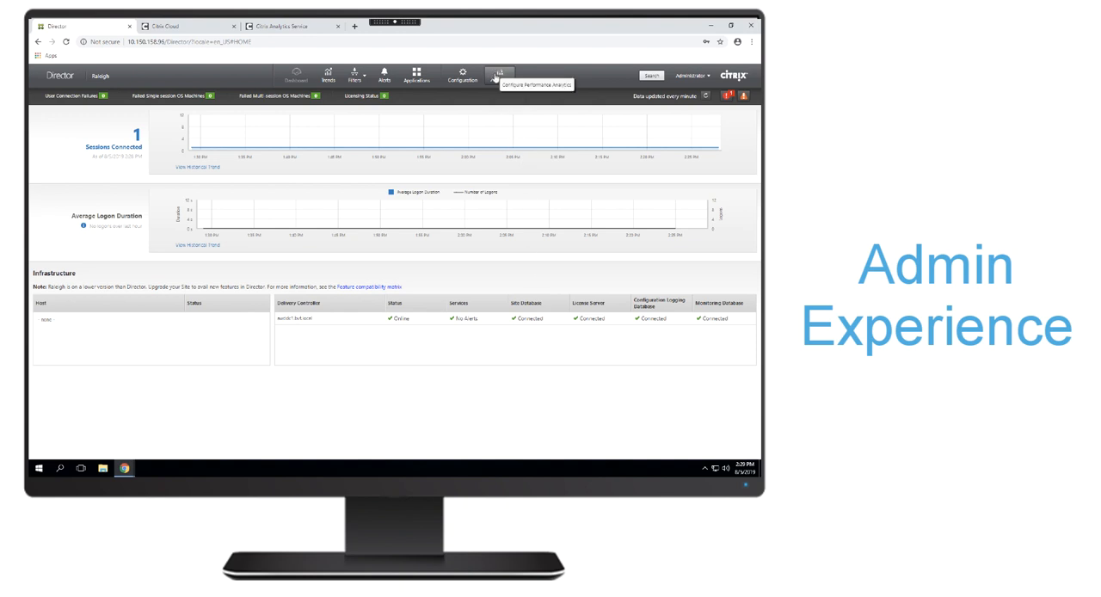
- Open Analytics in Director, accept the Citrix Cloud Terms of Service, and Get Started
click(496, 76)
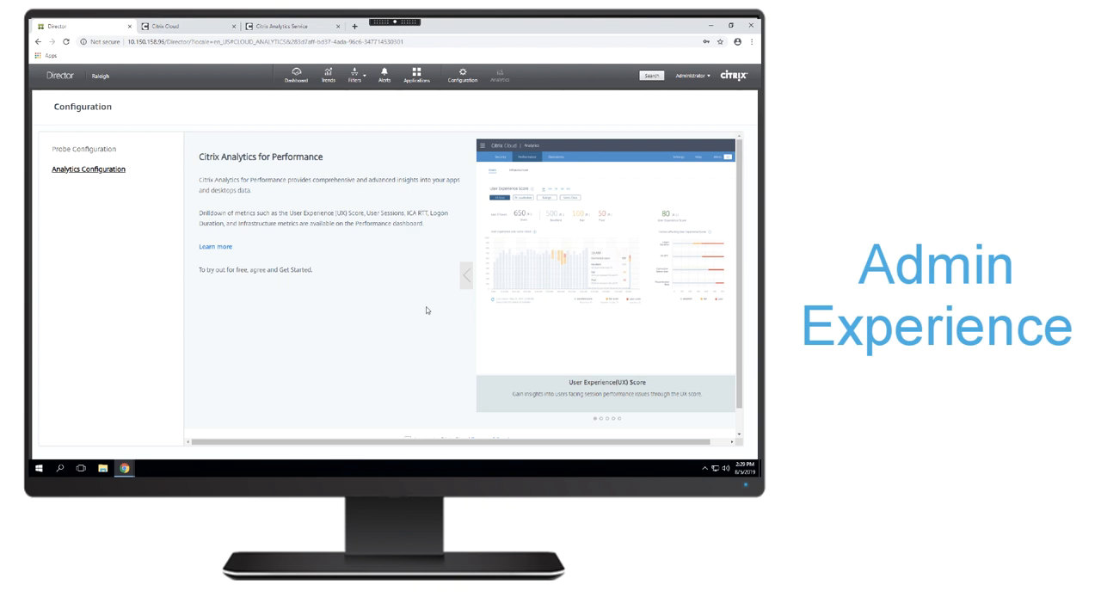
scroll(down, 3)
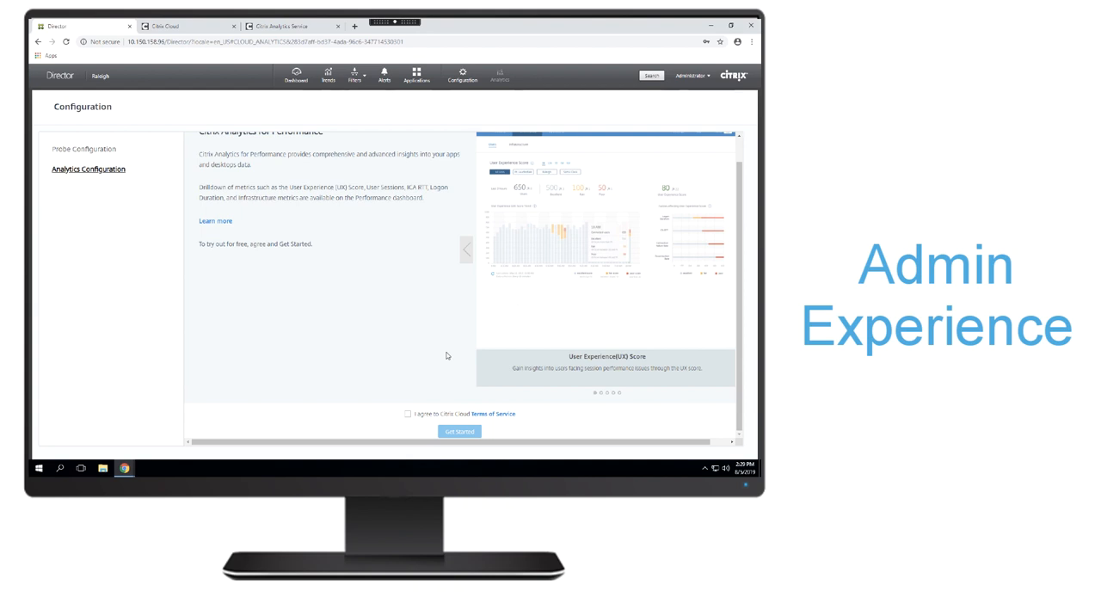
click(408, 413)
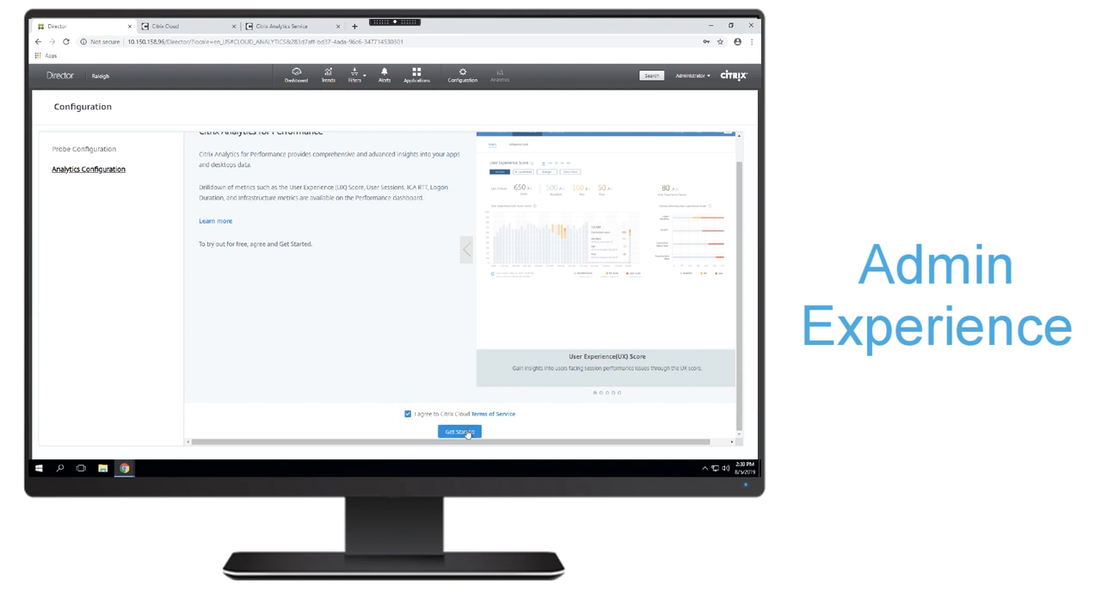
click(460, 431)
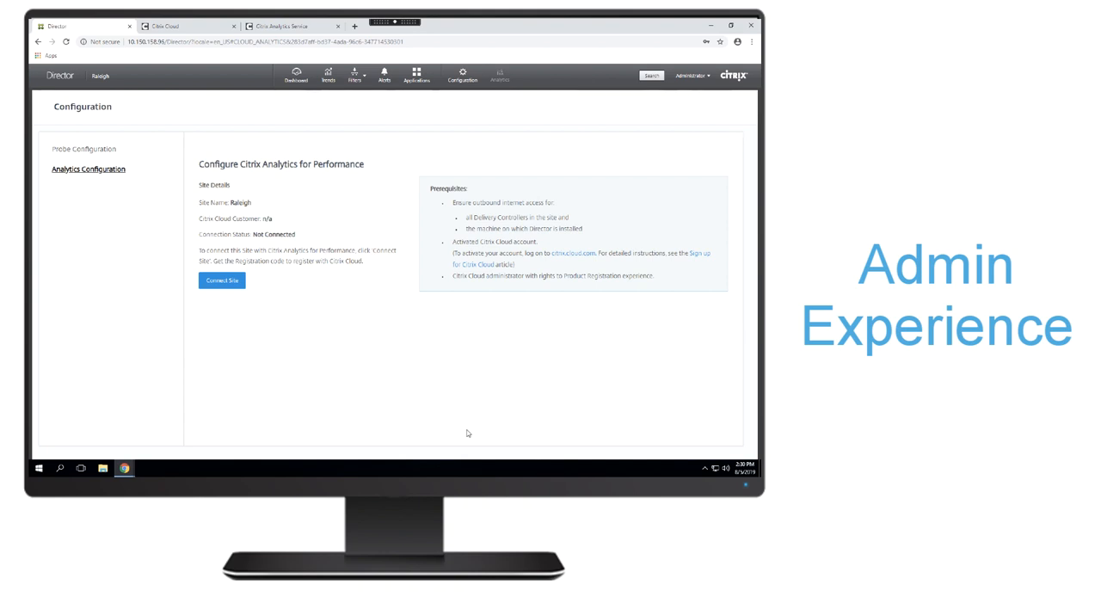
mouse_move(226, 284)
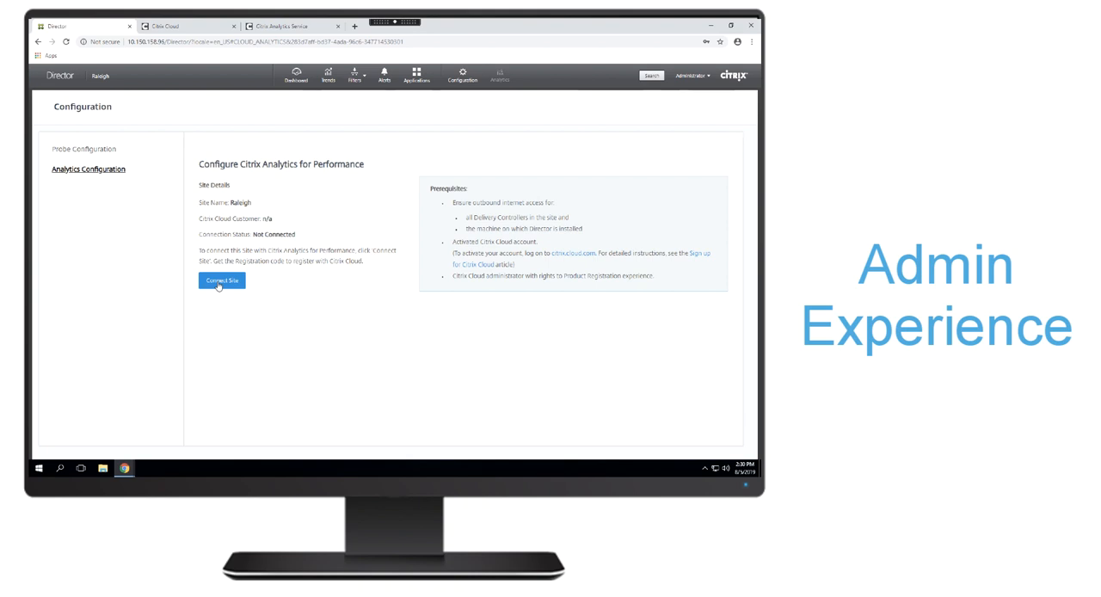
- Connect the Raleigh site, copy its registration code, and return to Citrix Cloud
click(225, 281)
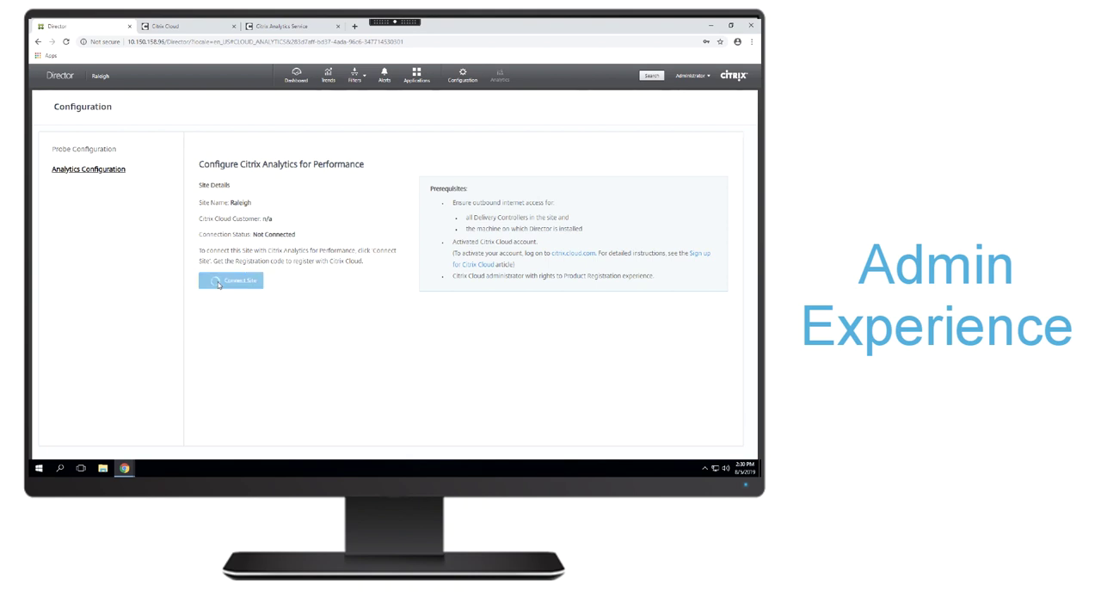
click(232, 280)
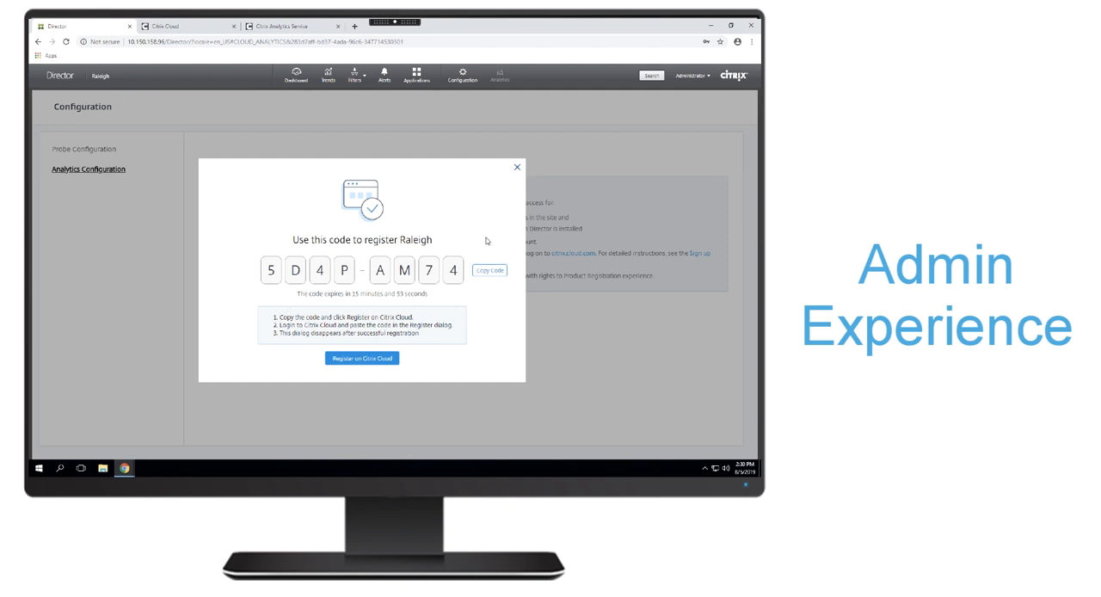
click(460, 274)
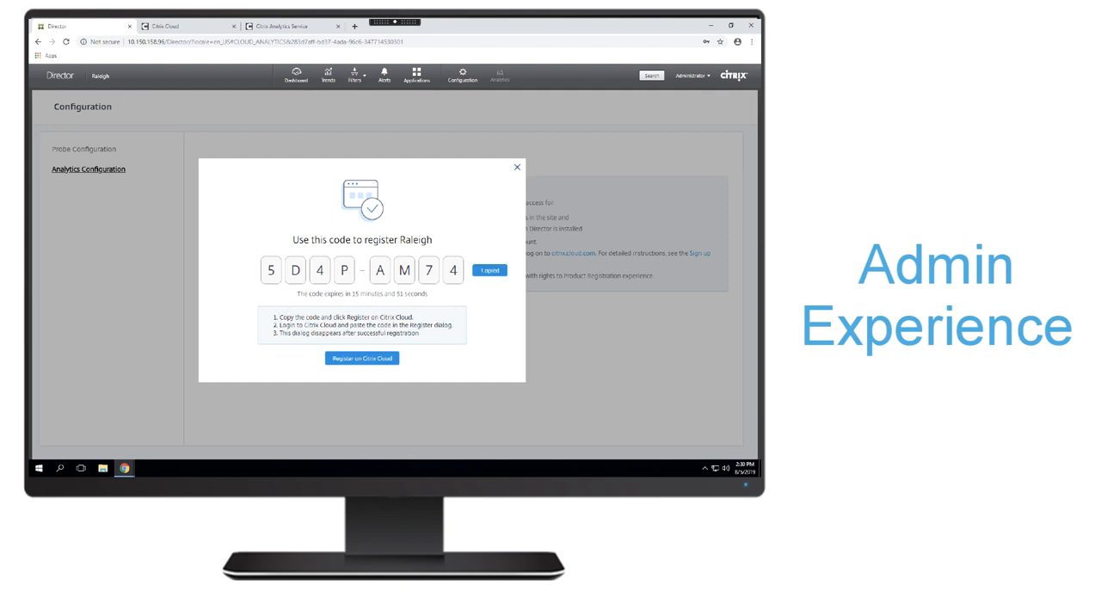
click(511, 275)
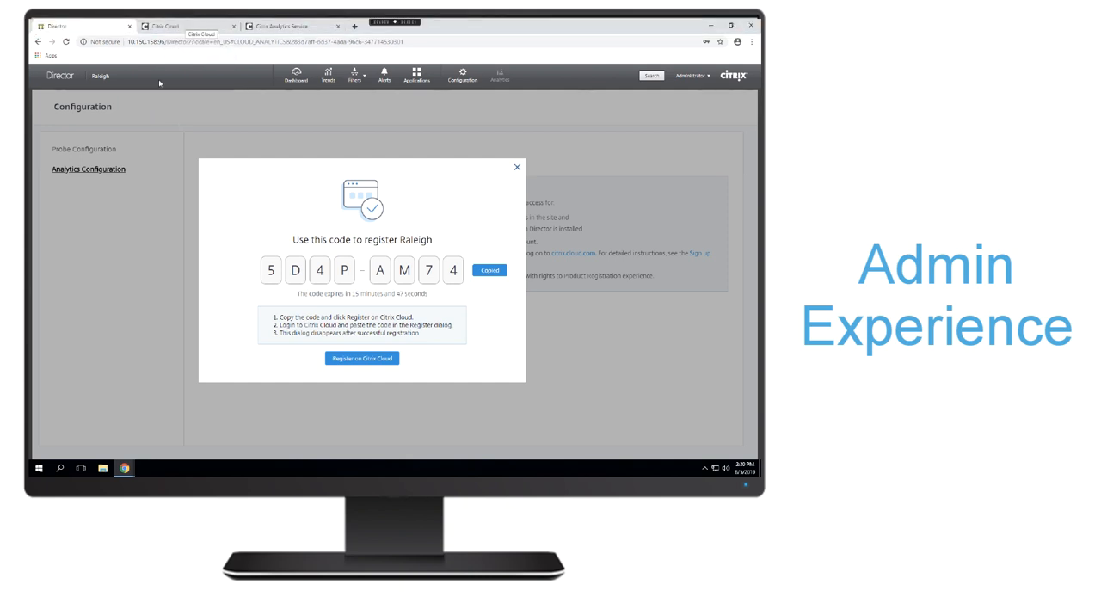
click(174, 25)
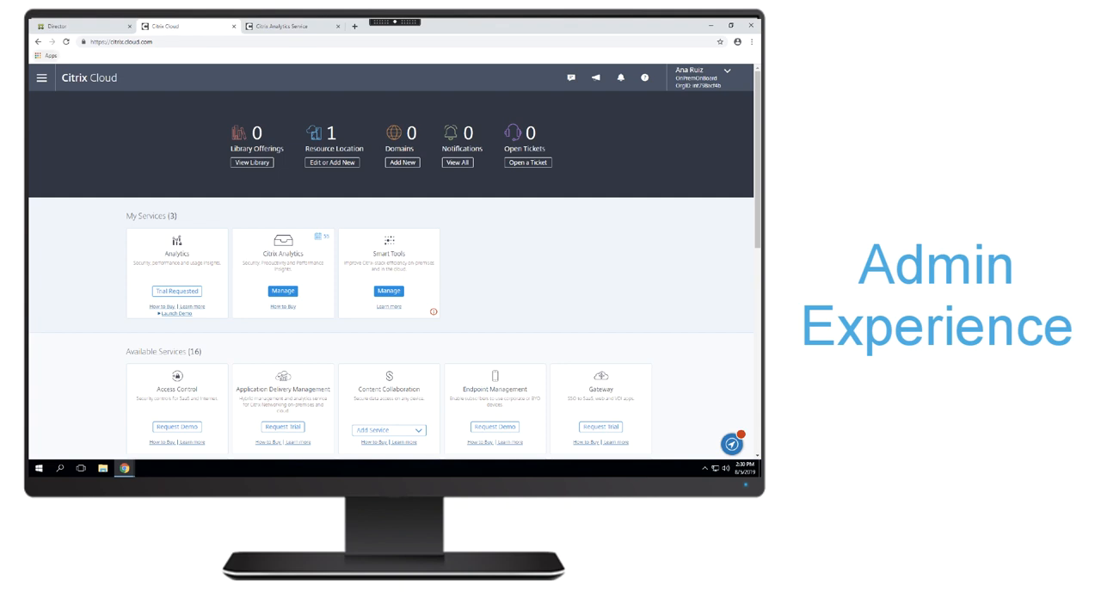
- Go to License & Usage Registrations and start a new code-based registration
click(40, 82)
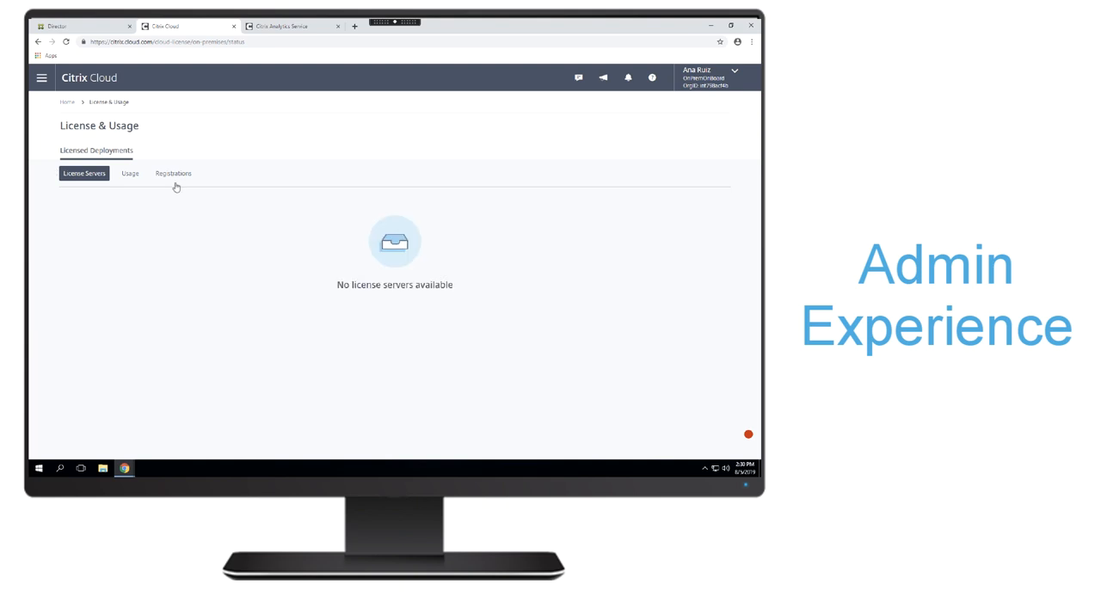
click(174, 173)
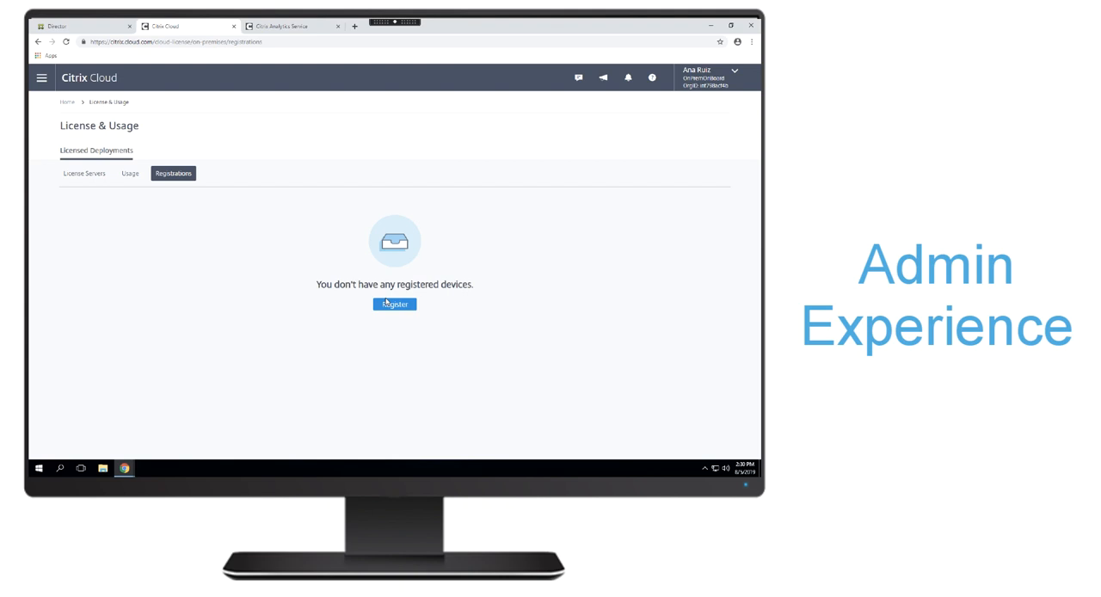
click(394, 304)
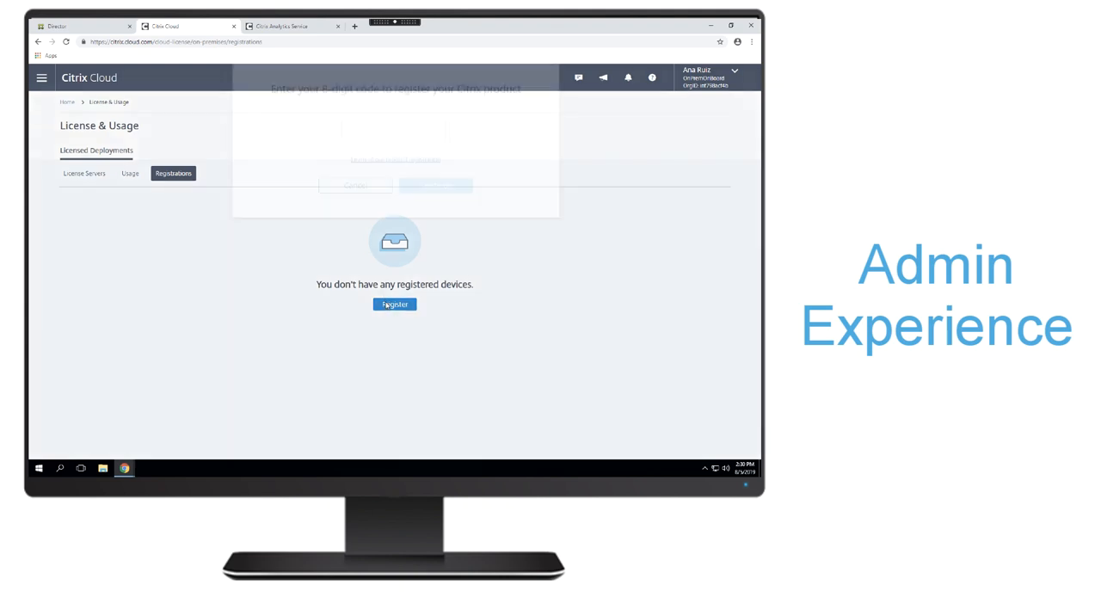
click(394, 303)
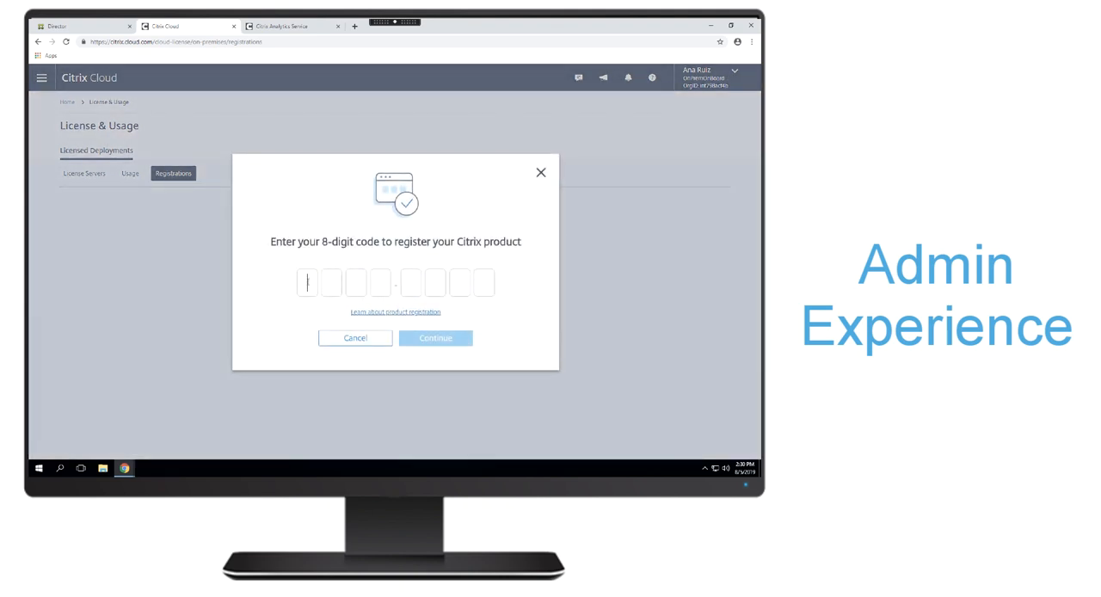
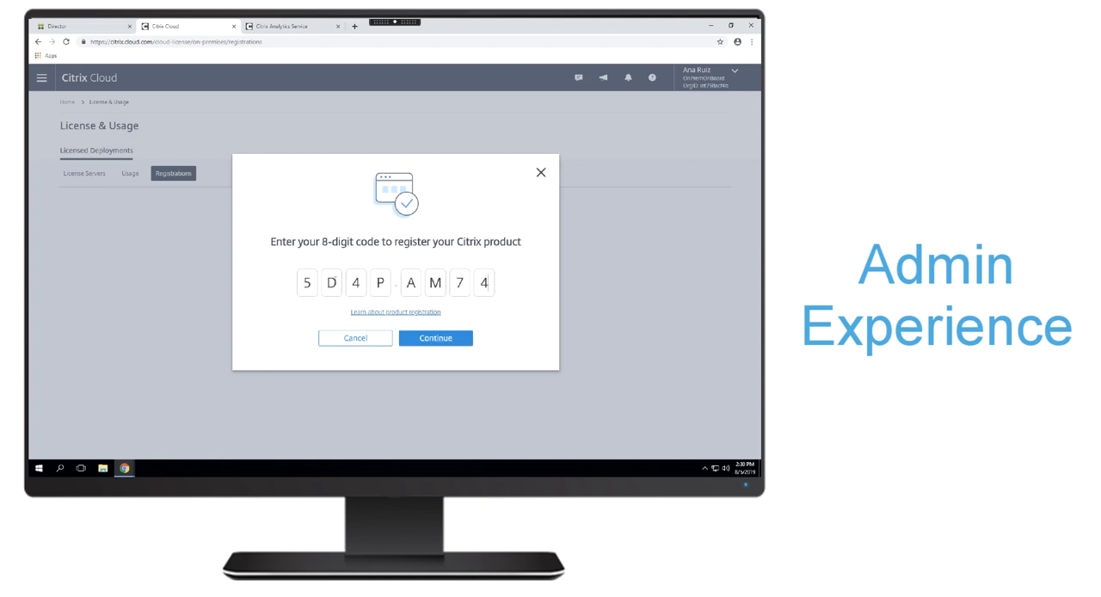
click(435, 338)
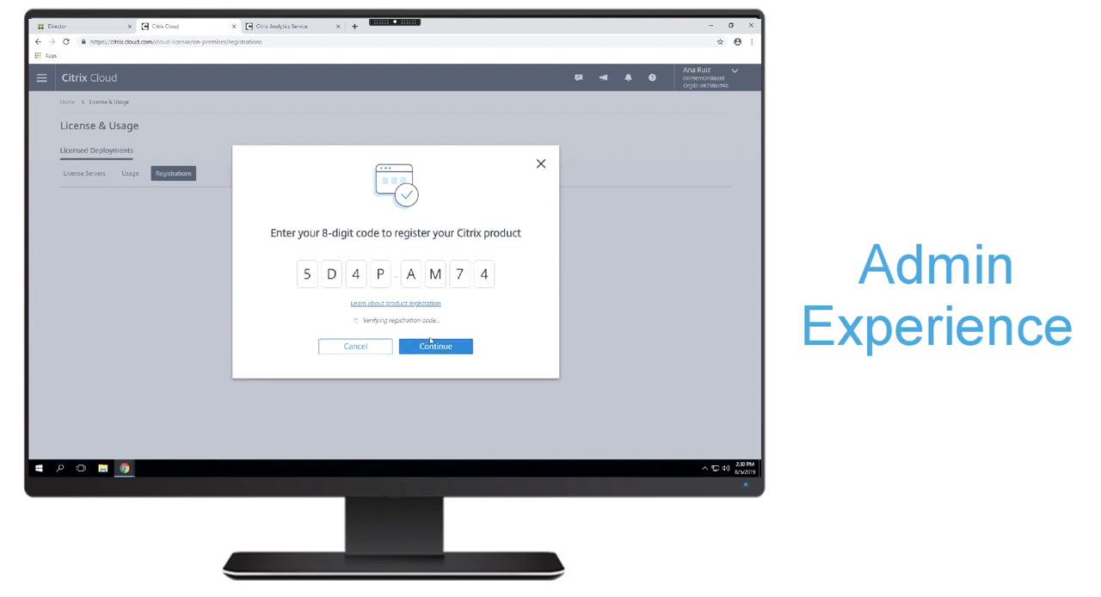
click(436, 346)
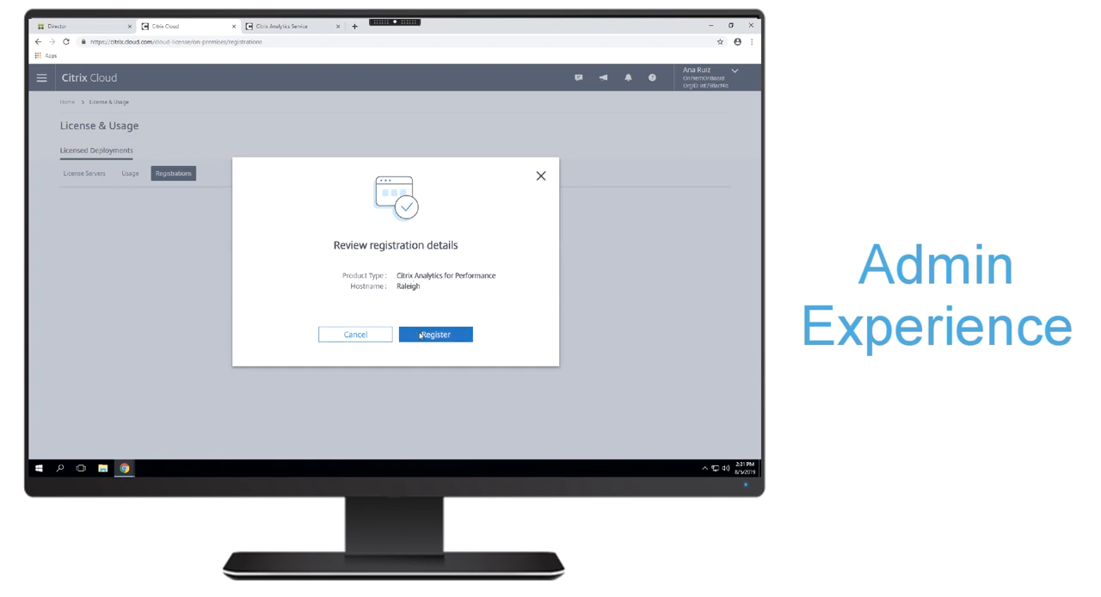
click(435, 334)
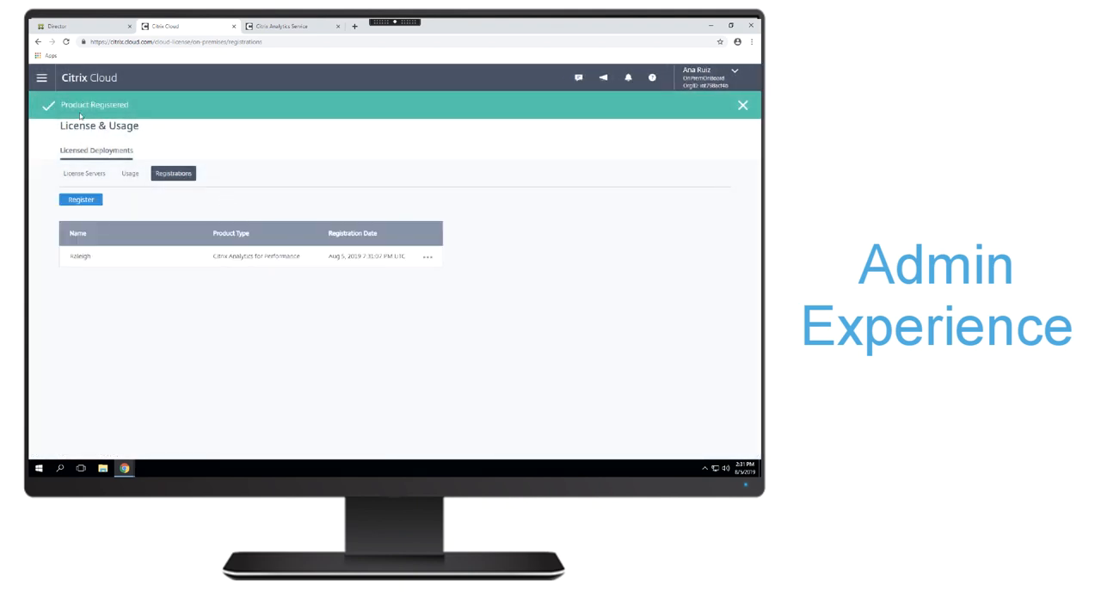
click(741, 105)
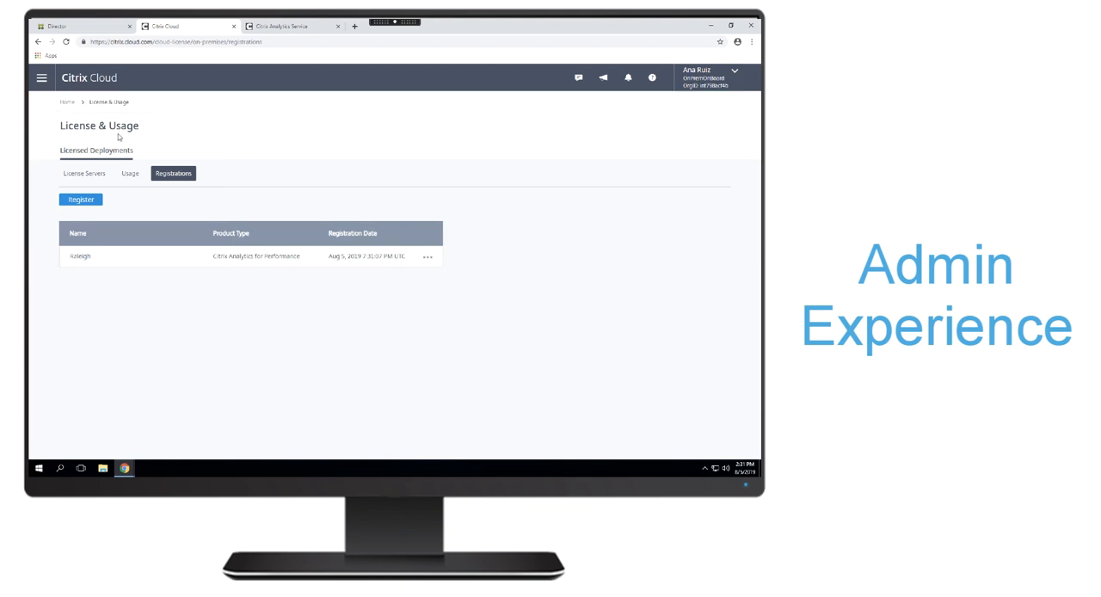